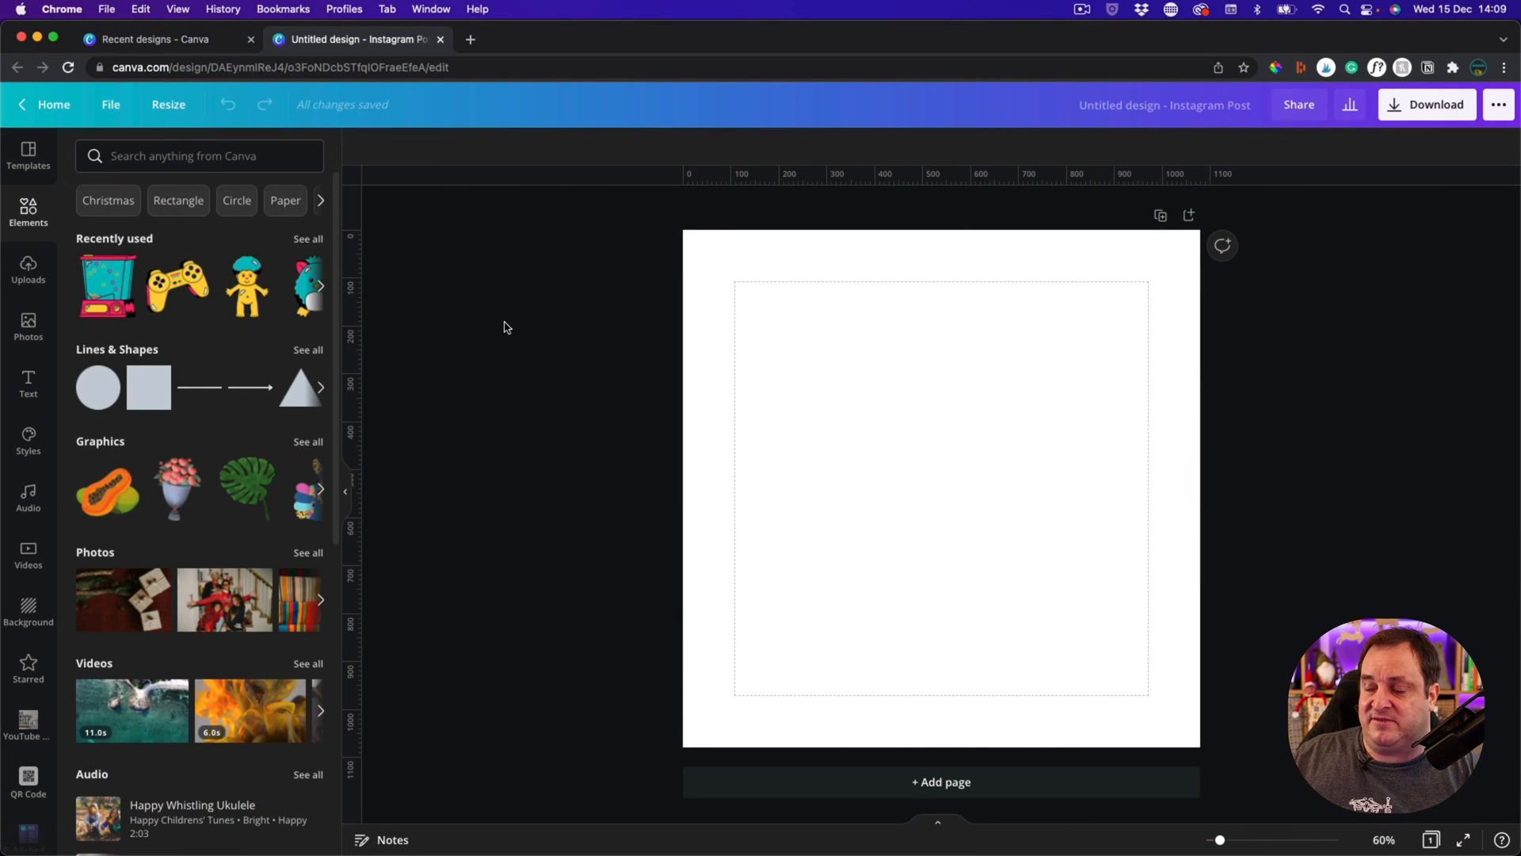
pyautogui.moveTo(590, 422)
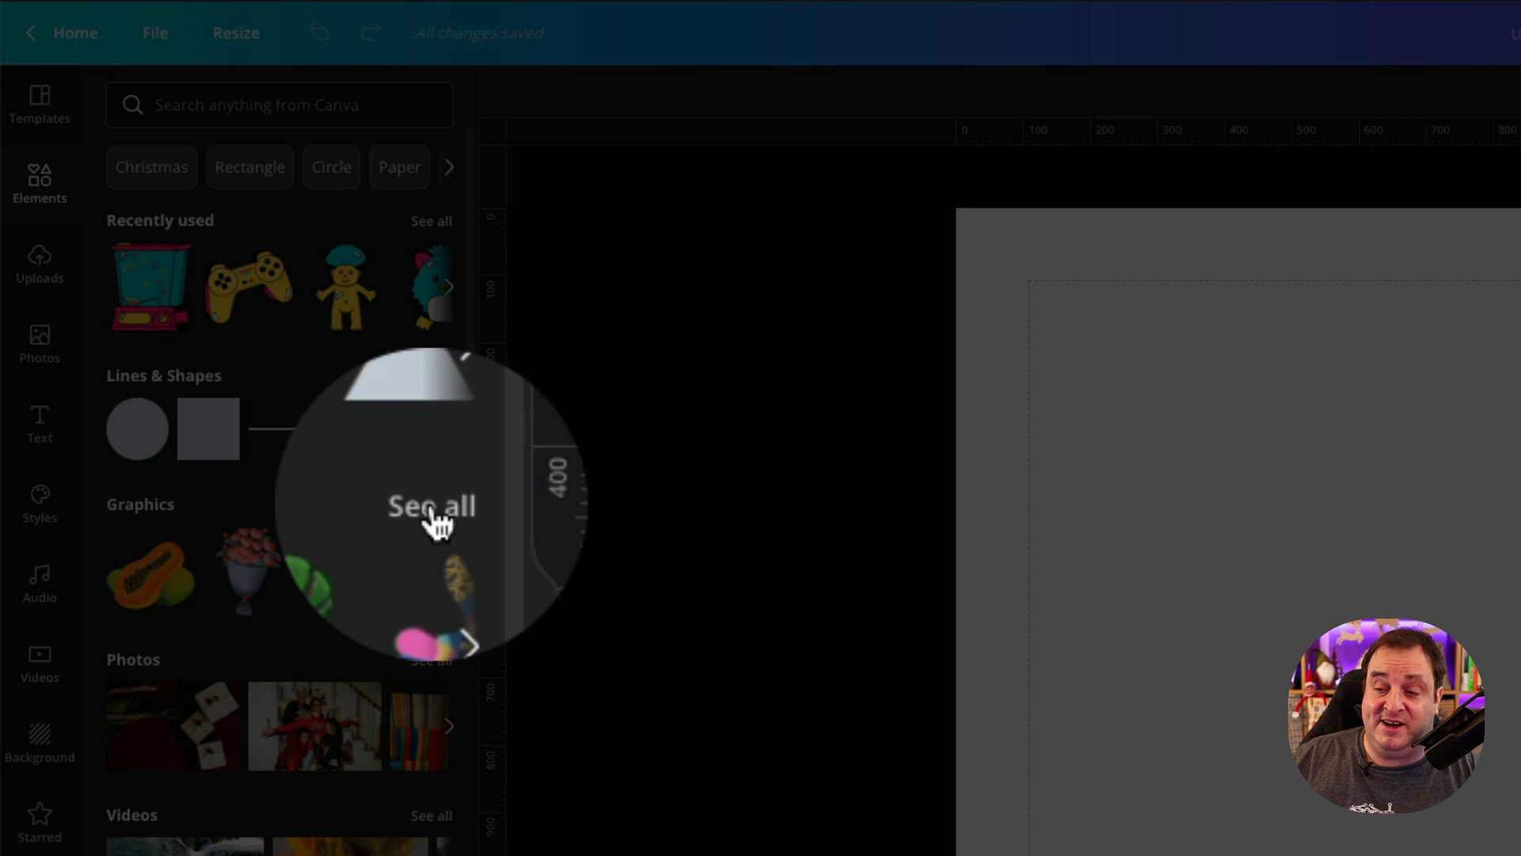
# - Expand Graphics and then the Gradient category to see every gradient graphic
pyautogui.click(431, 503)
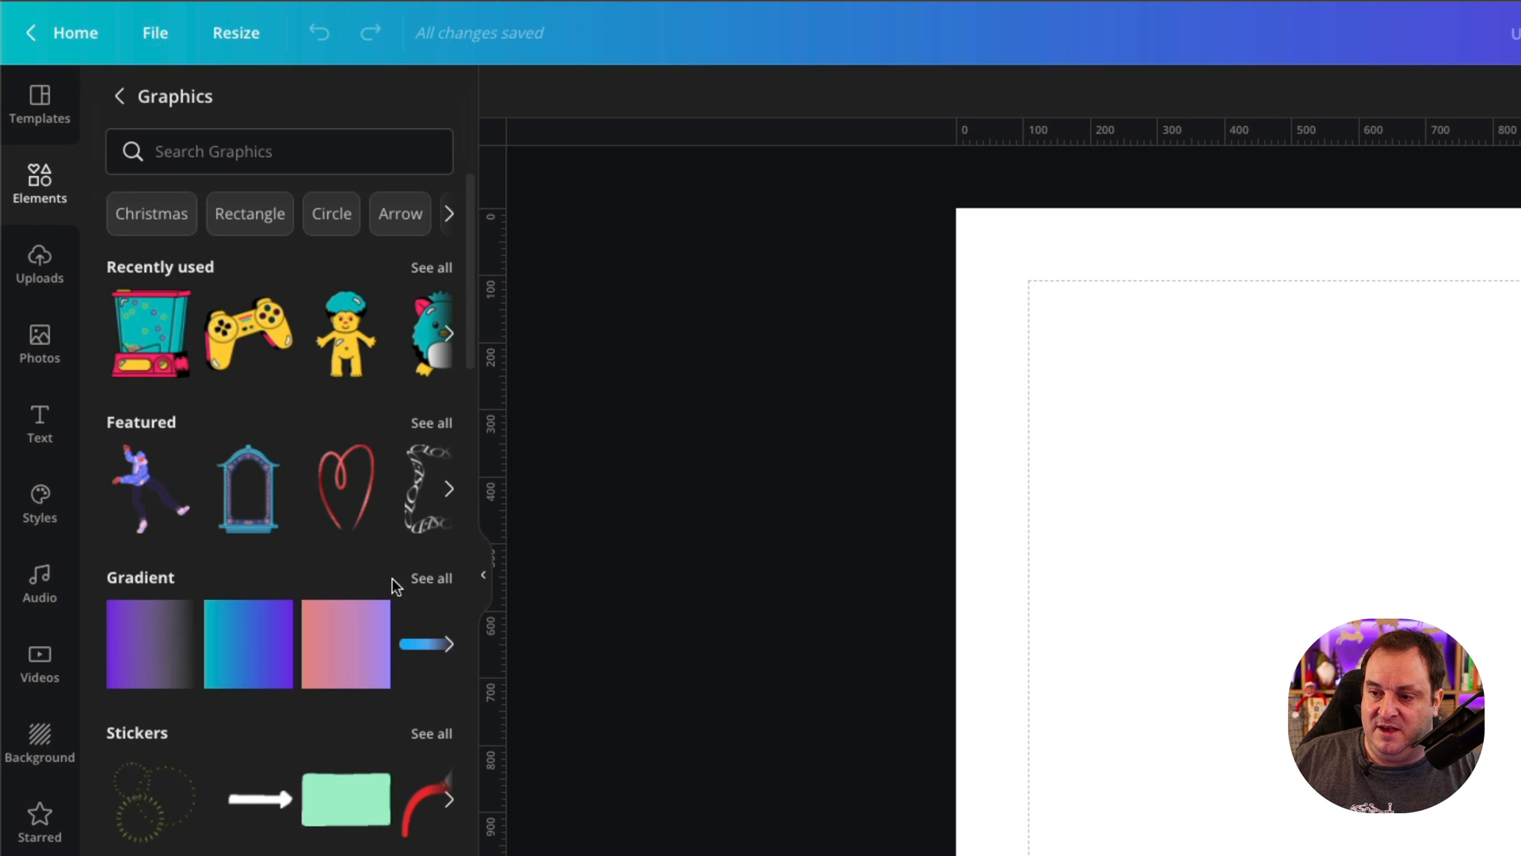
pyautogui.click(431, 576)
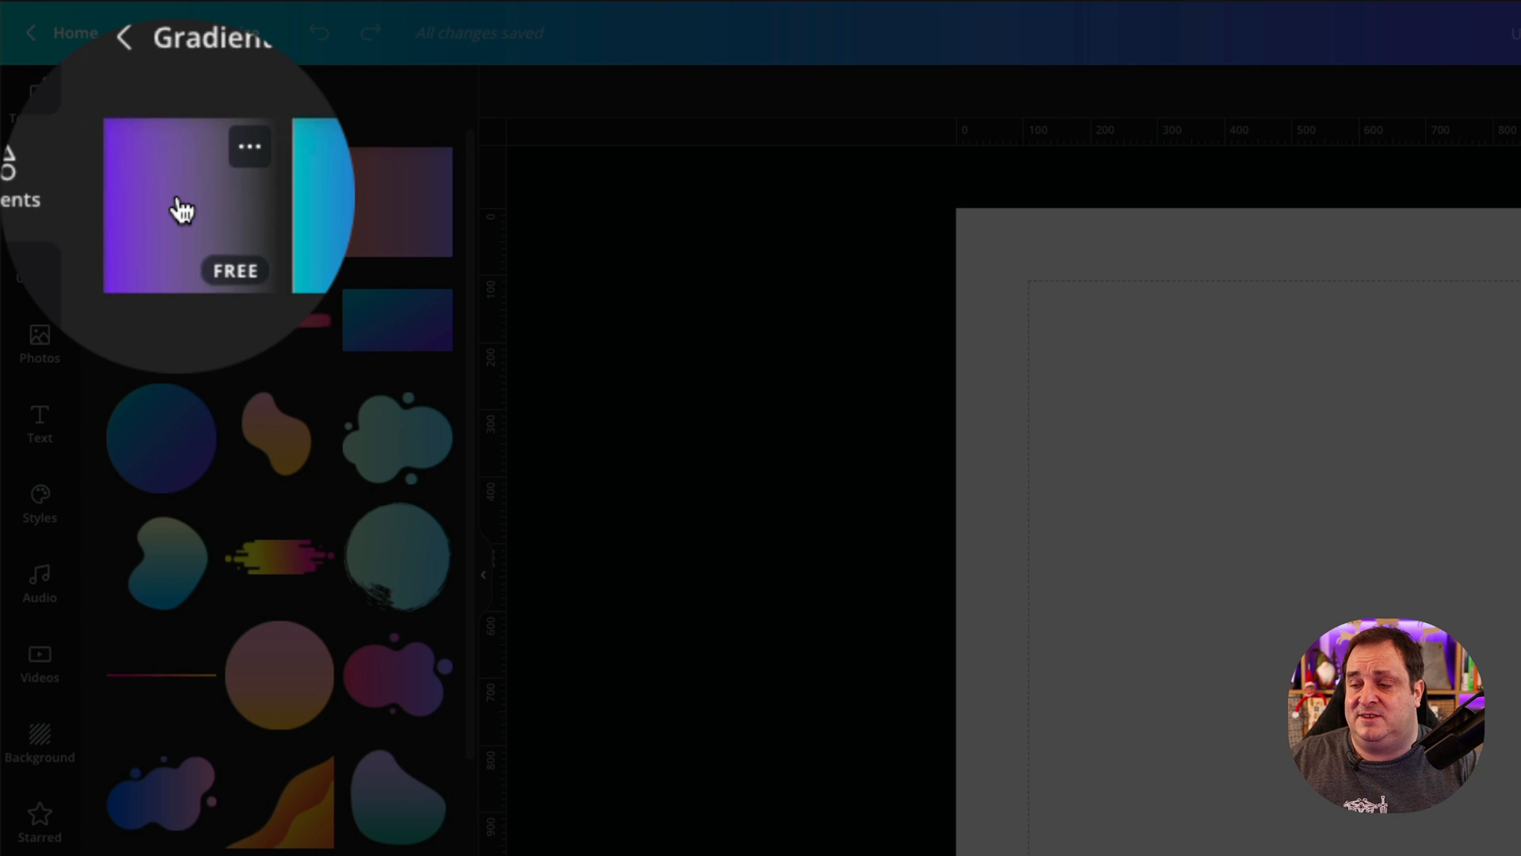
# - Add the purple fade gradient, cover the page with it and recolour its solid end white
pyautogui.click(160, 201)
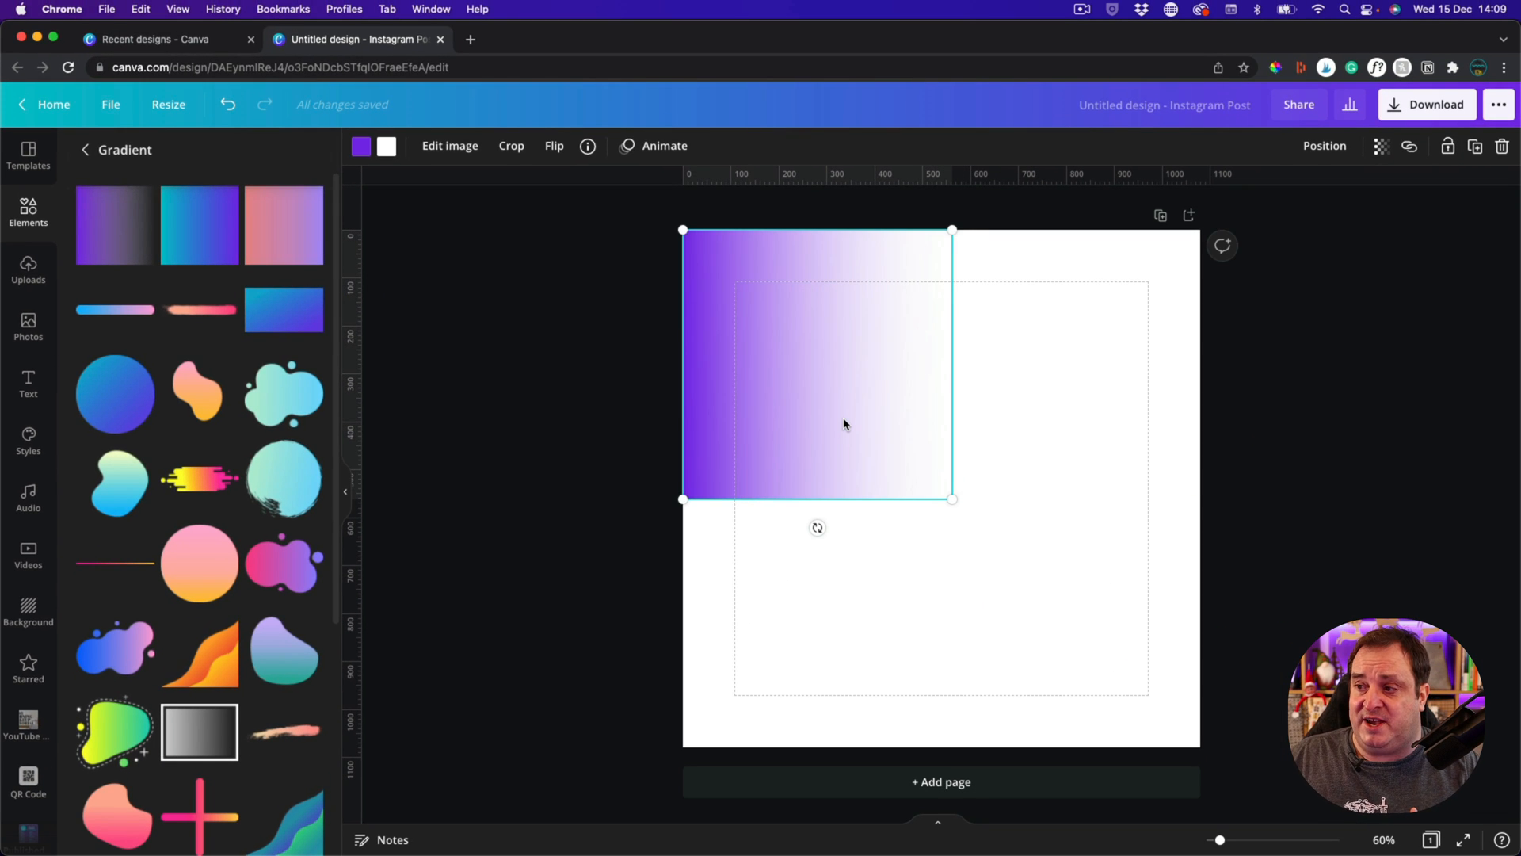
pyautogui.moveTo(907, 409)
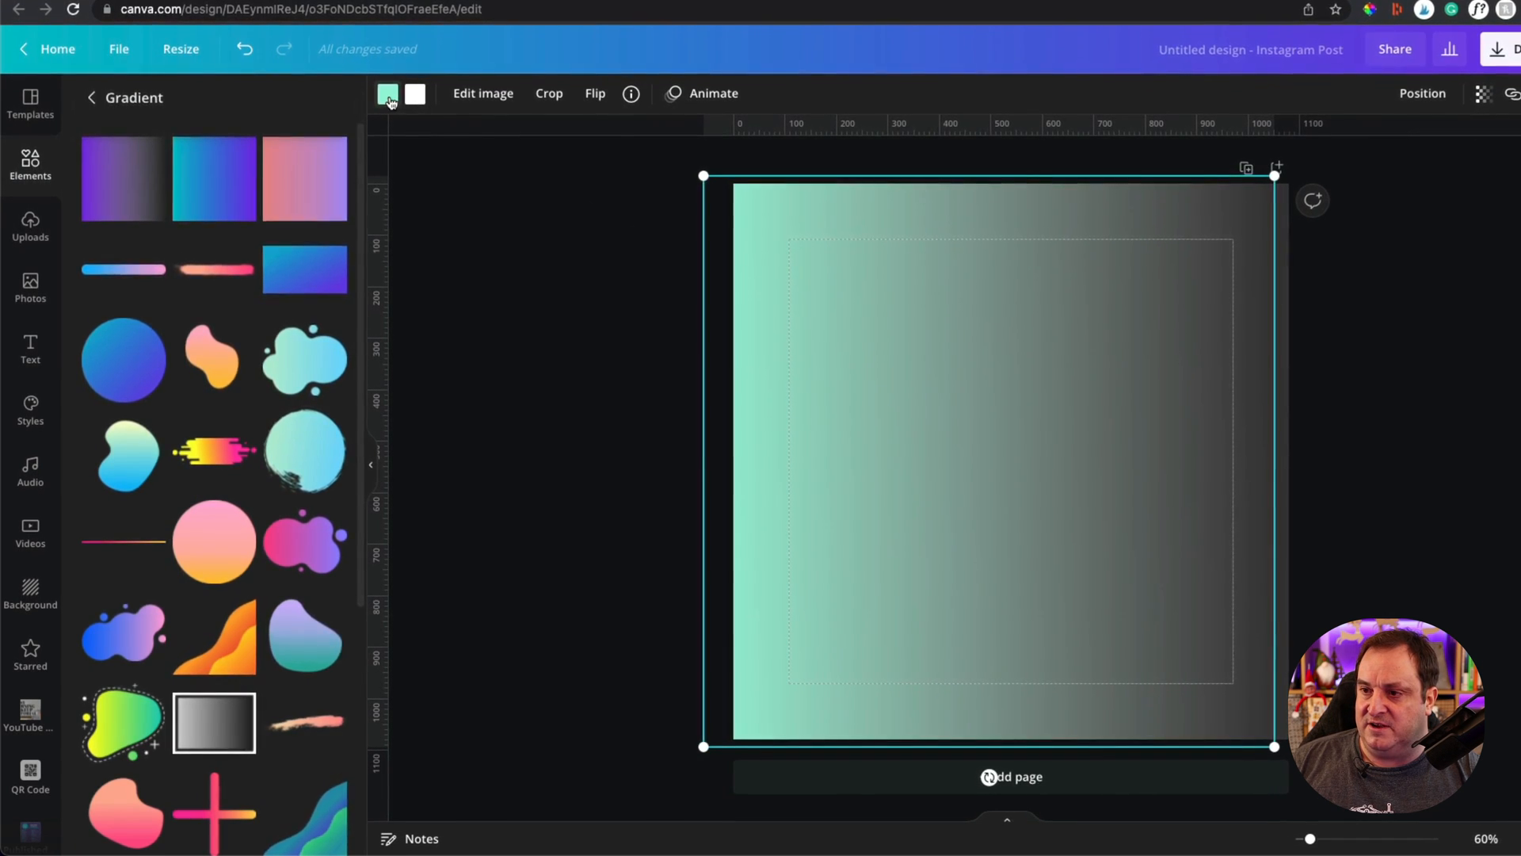
pyautogui.click(386, 93)
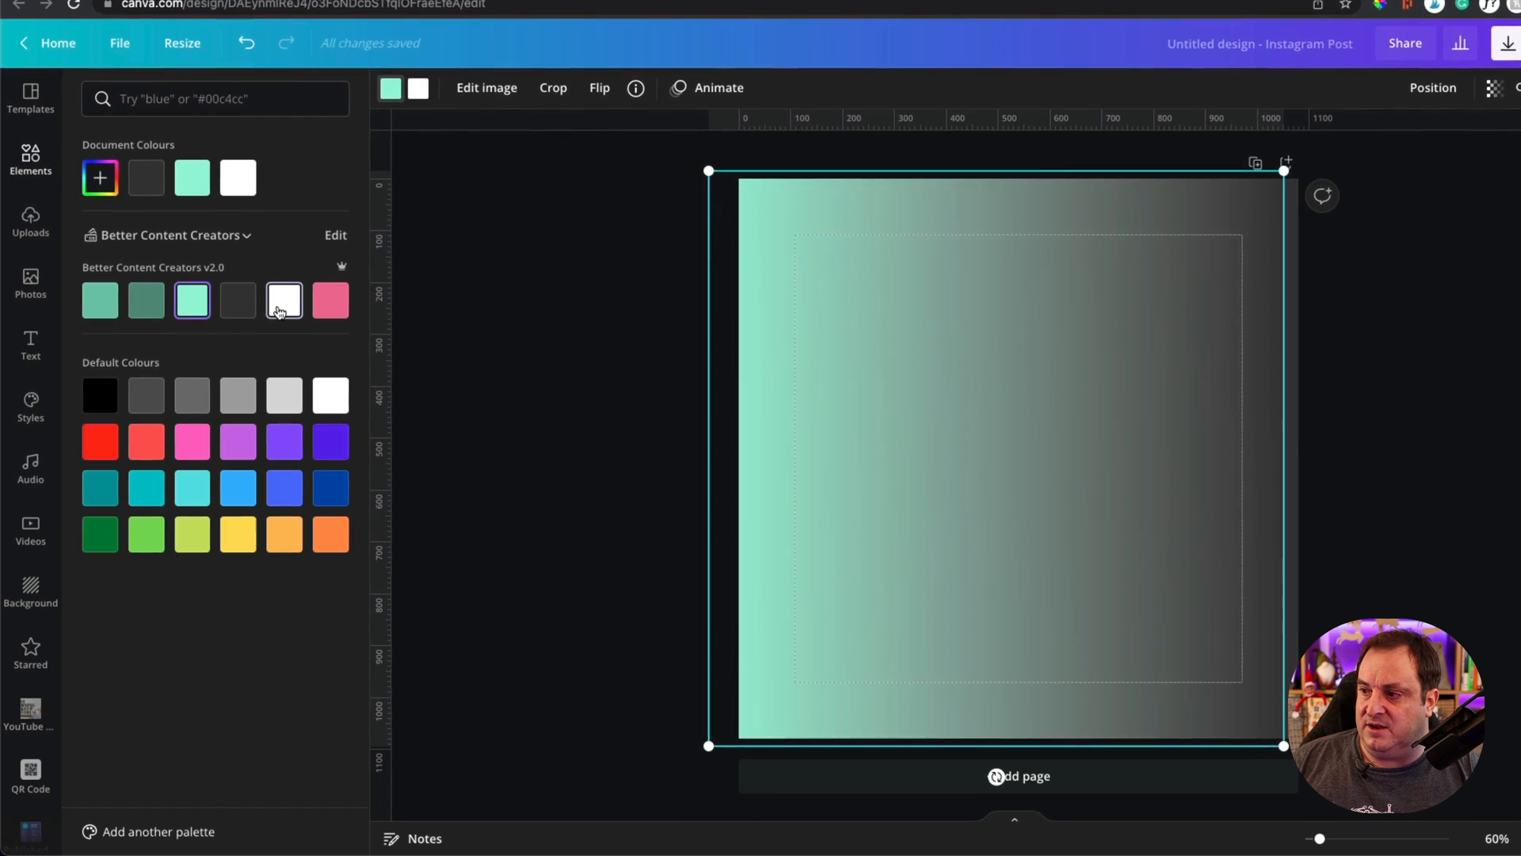
pyautogui.click(284, 299)
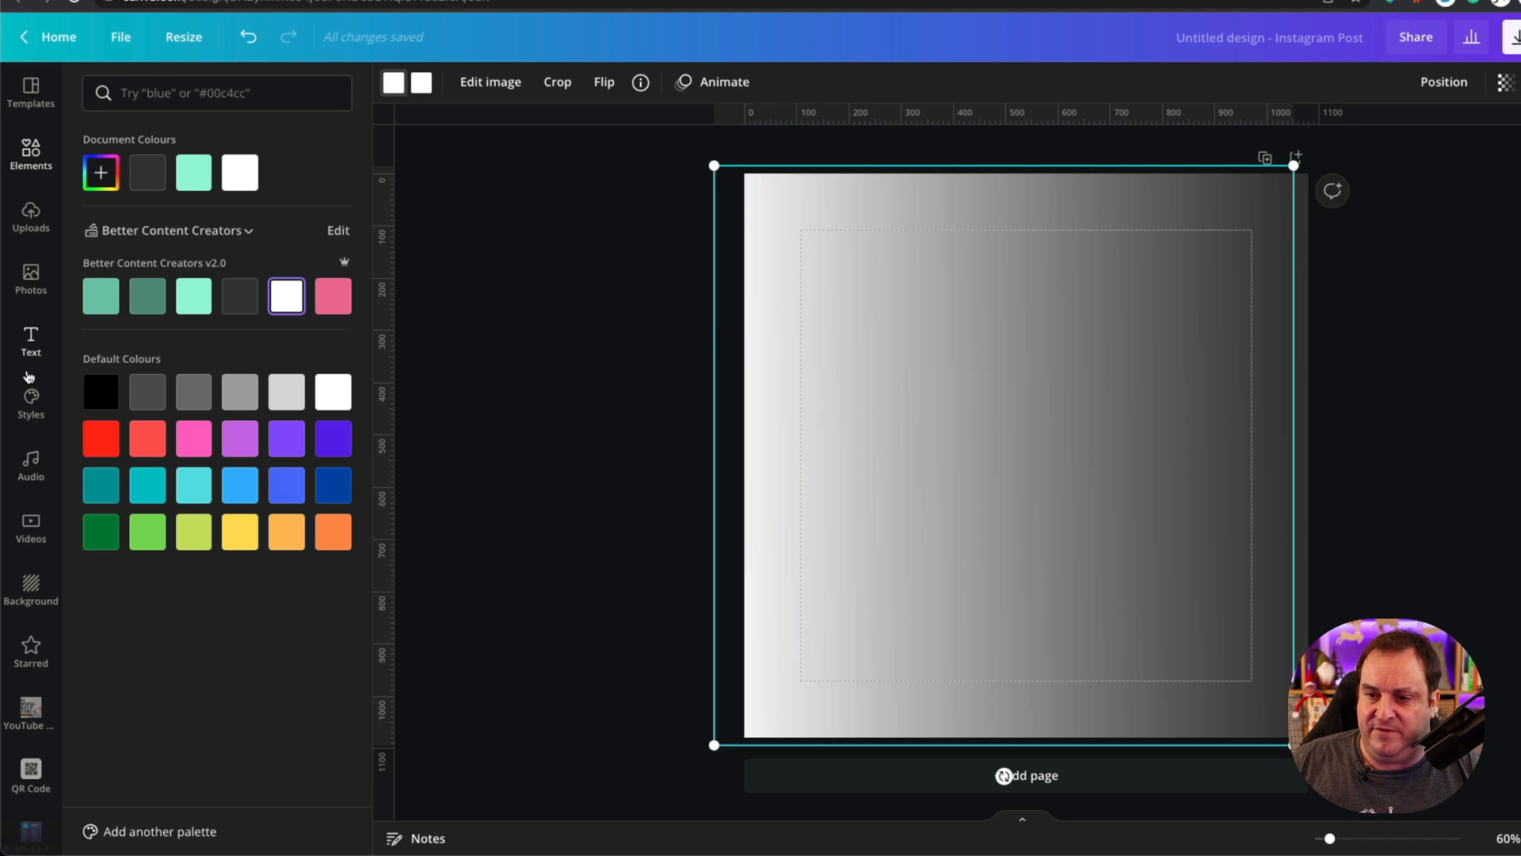
# - Set the Christmas family photo as page background and align it to fill the page behind the white fade
pyautogui.click(30, 280)
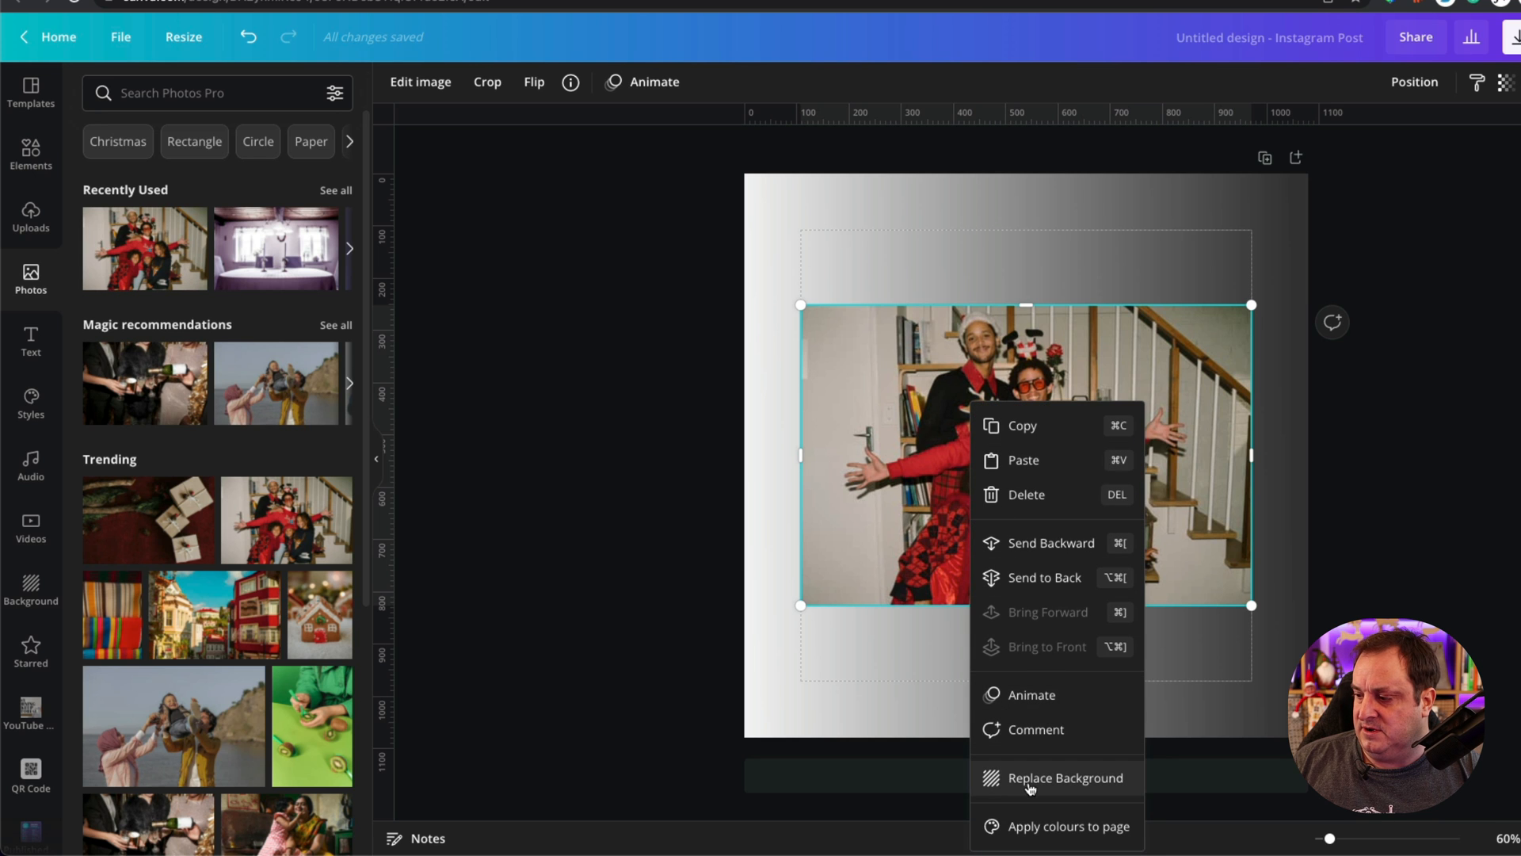
pyautogui.click(1064, 777)
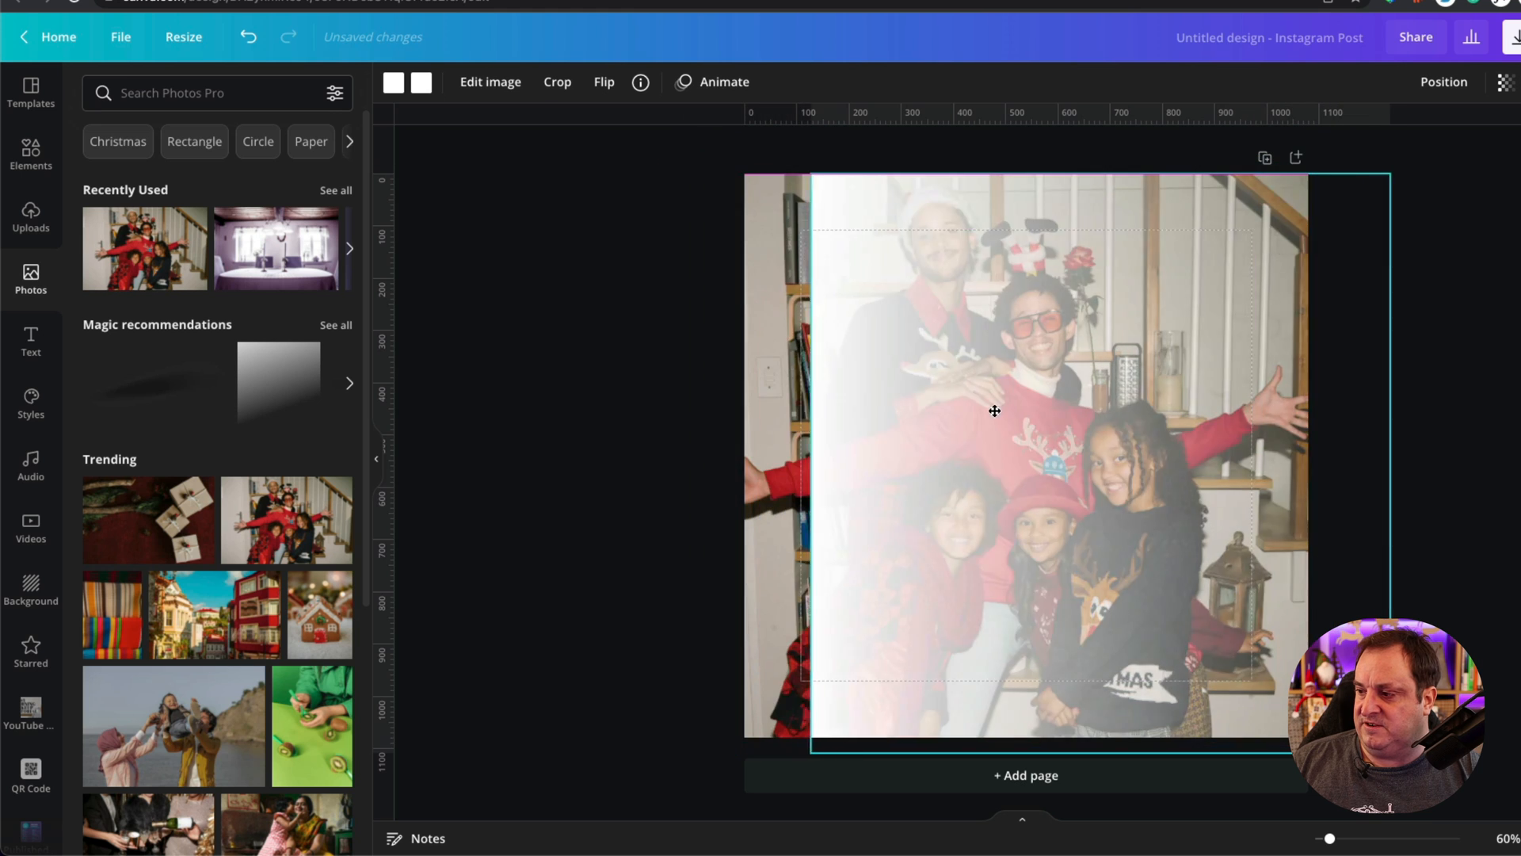
pyautogui.moveTo(994, 411); pyautogui.dragTo(772, 404)
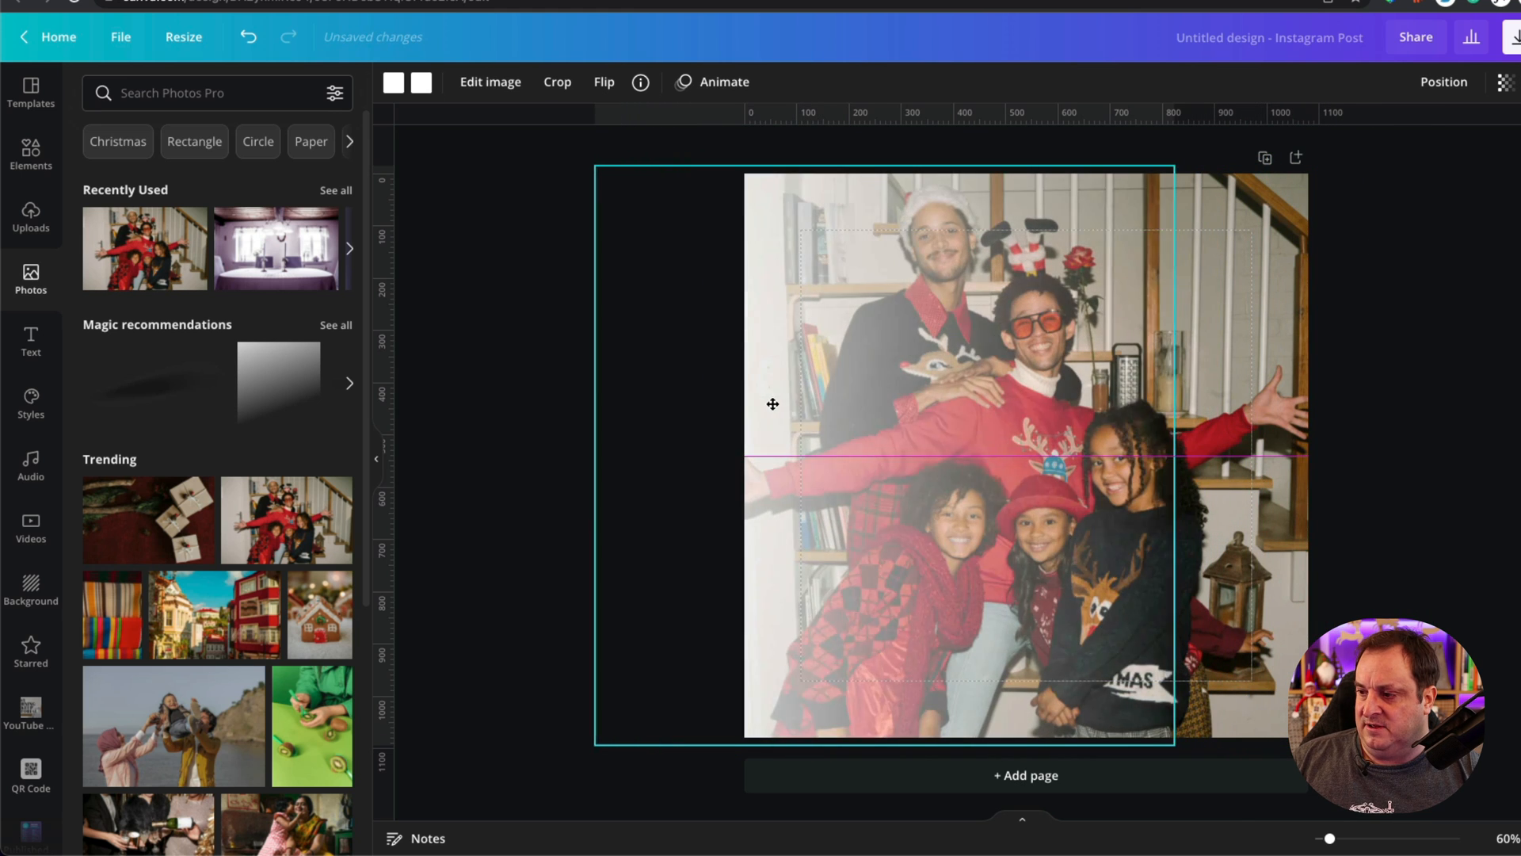
pyautogui.moveTo(772, 404); pyautogui.dragTo(715, 403)
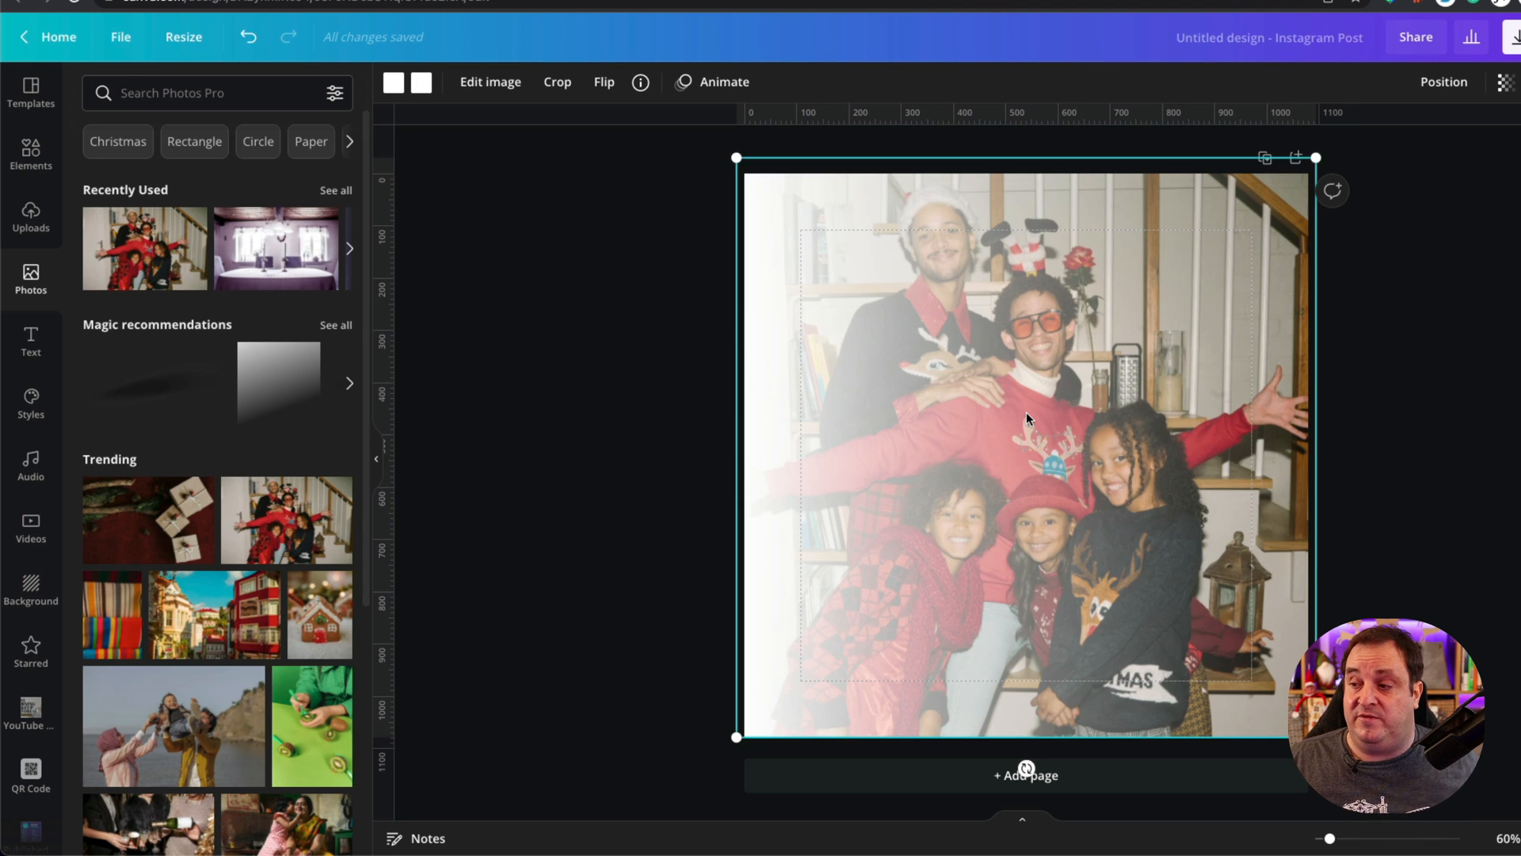
pyautogui.moveTo(503, 390)
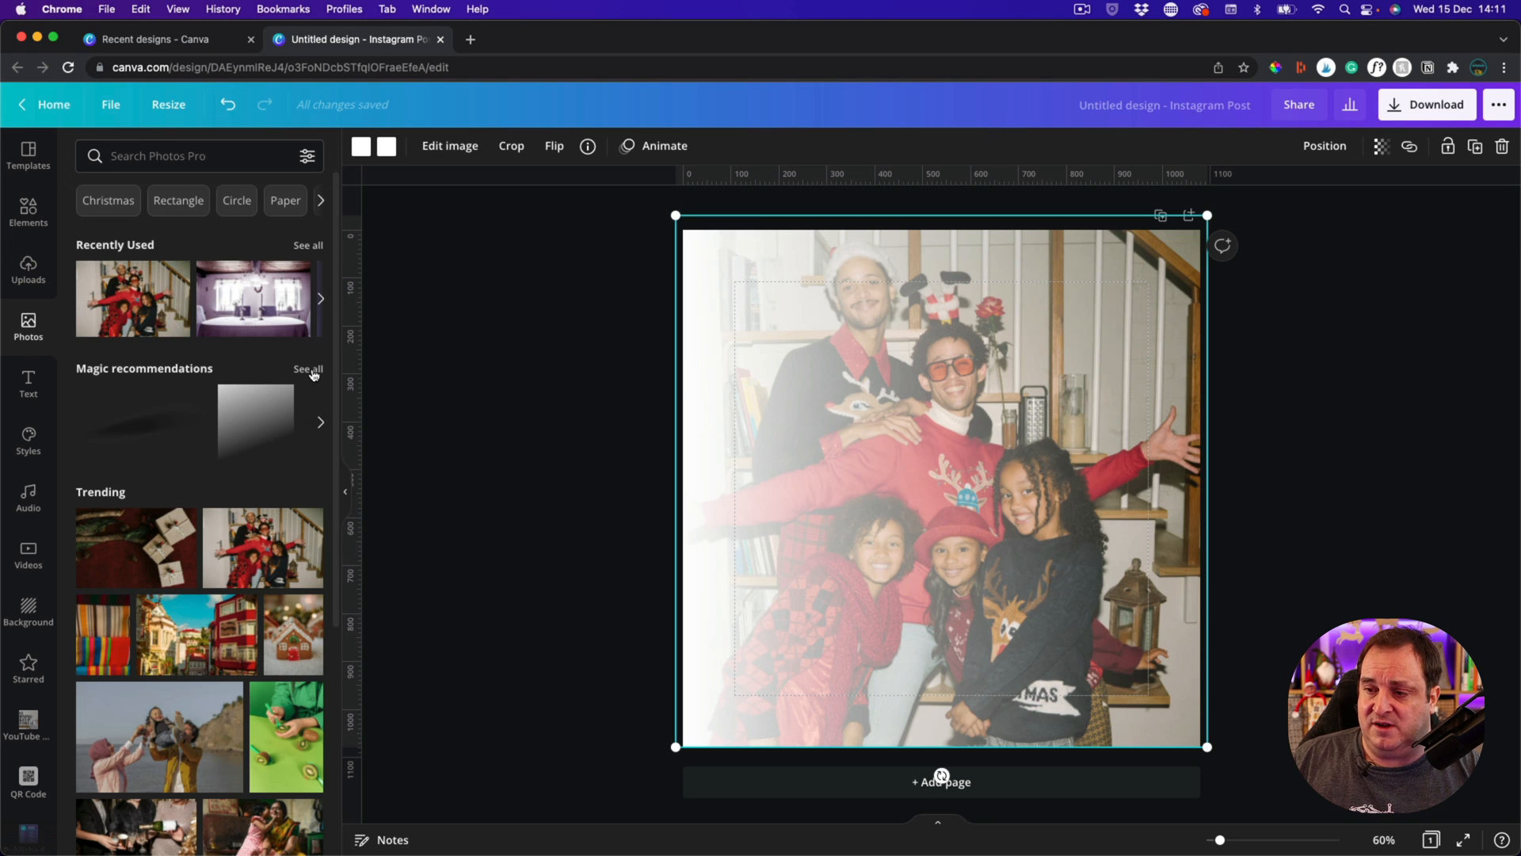
# - Expand Magic recommendations and drag the white fade overlay off the family photo
pyautogui.click(307, 370)
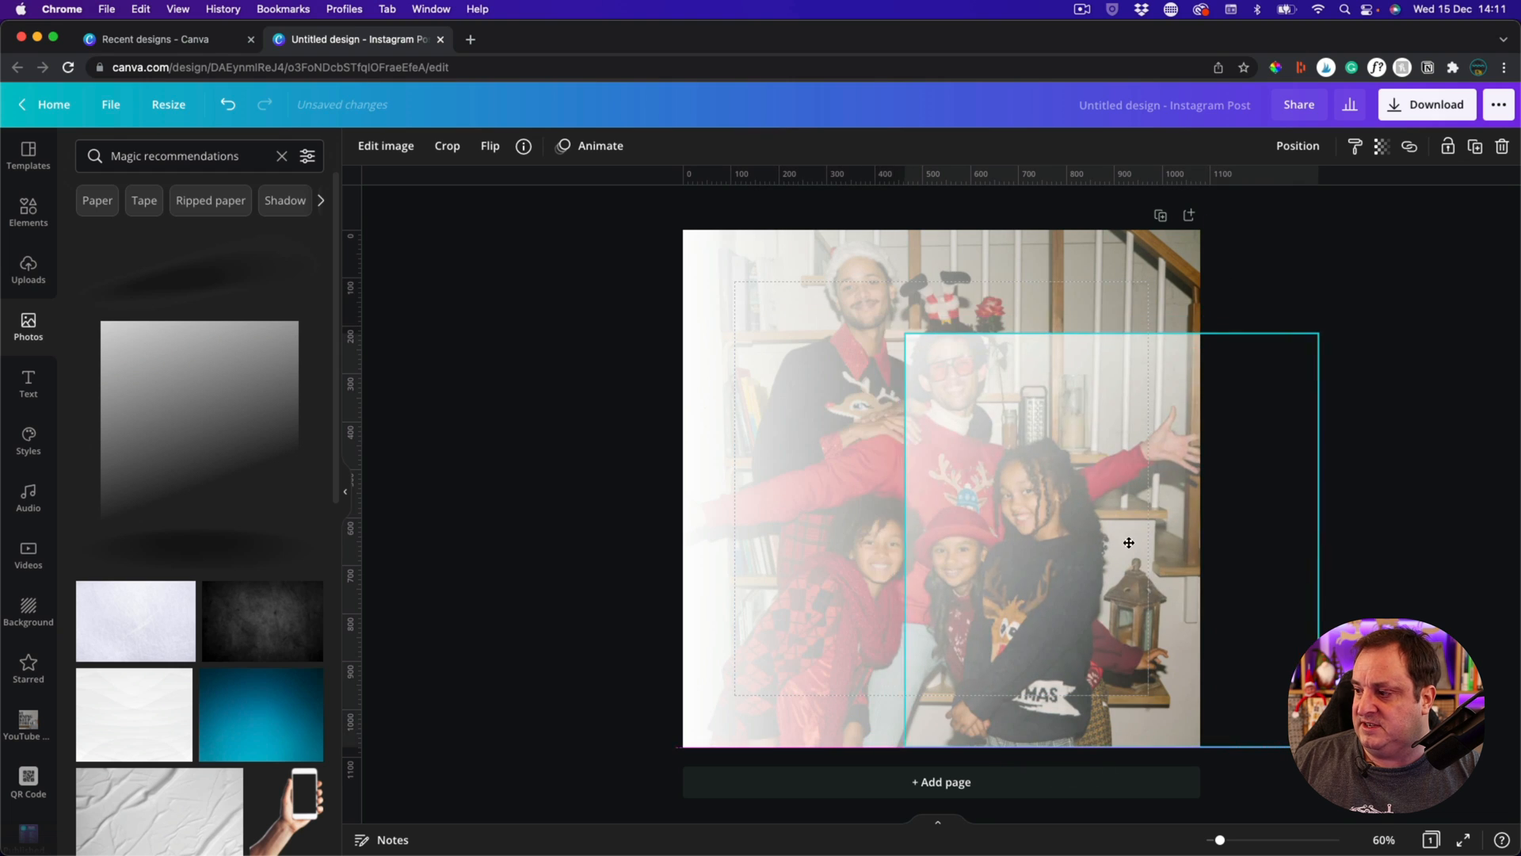
pyautogui.moveTo(1128, 543); pyautogui.dragTo(1004, 546)
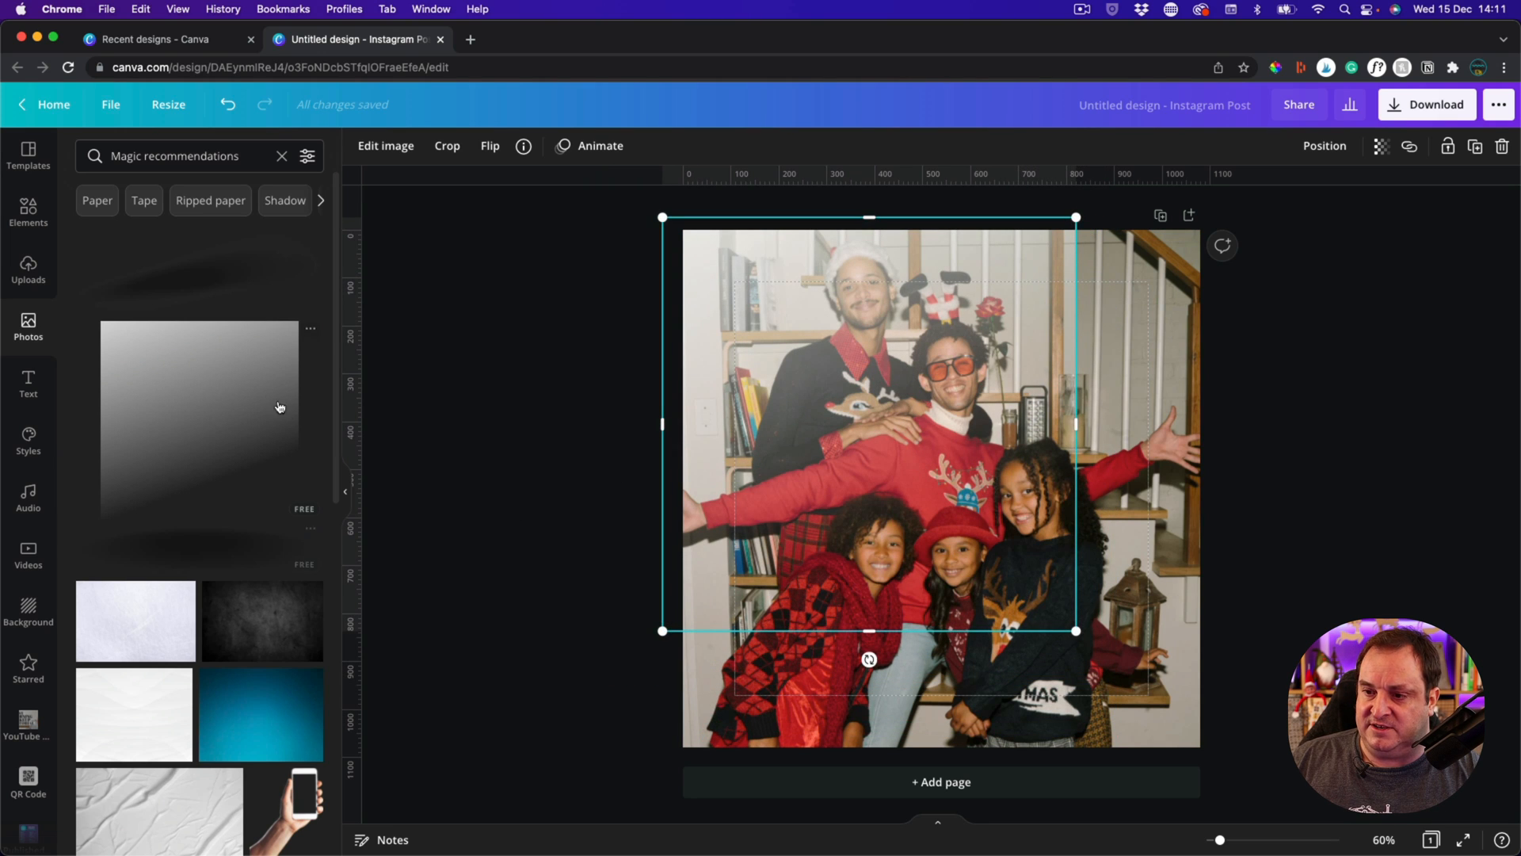
pyautogui.moveTo(1006, 382)
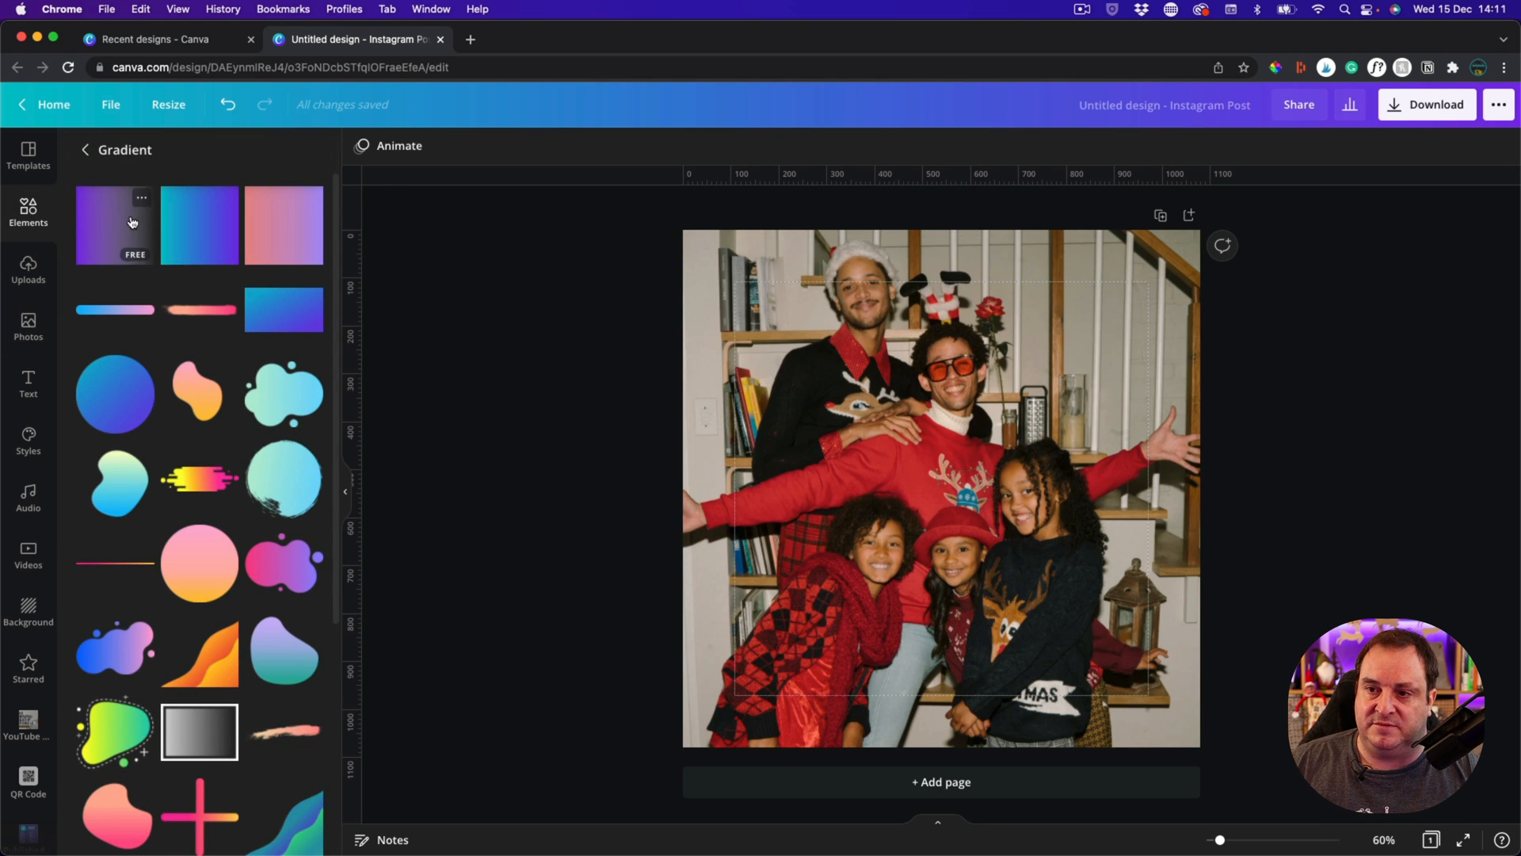
pyautogui.moveTo(119, 409)
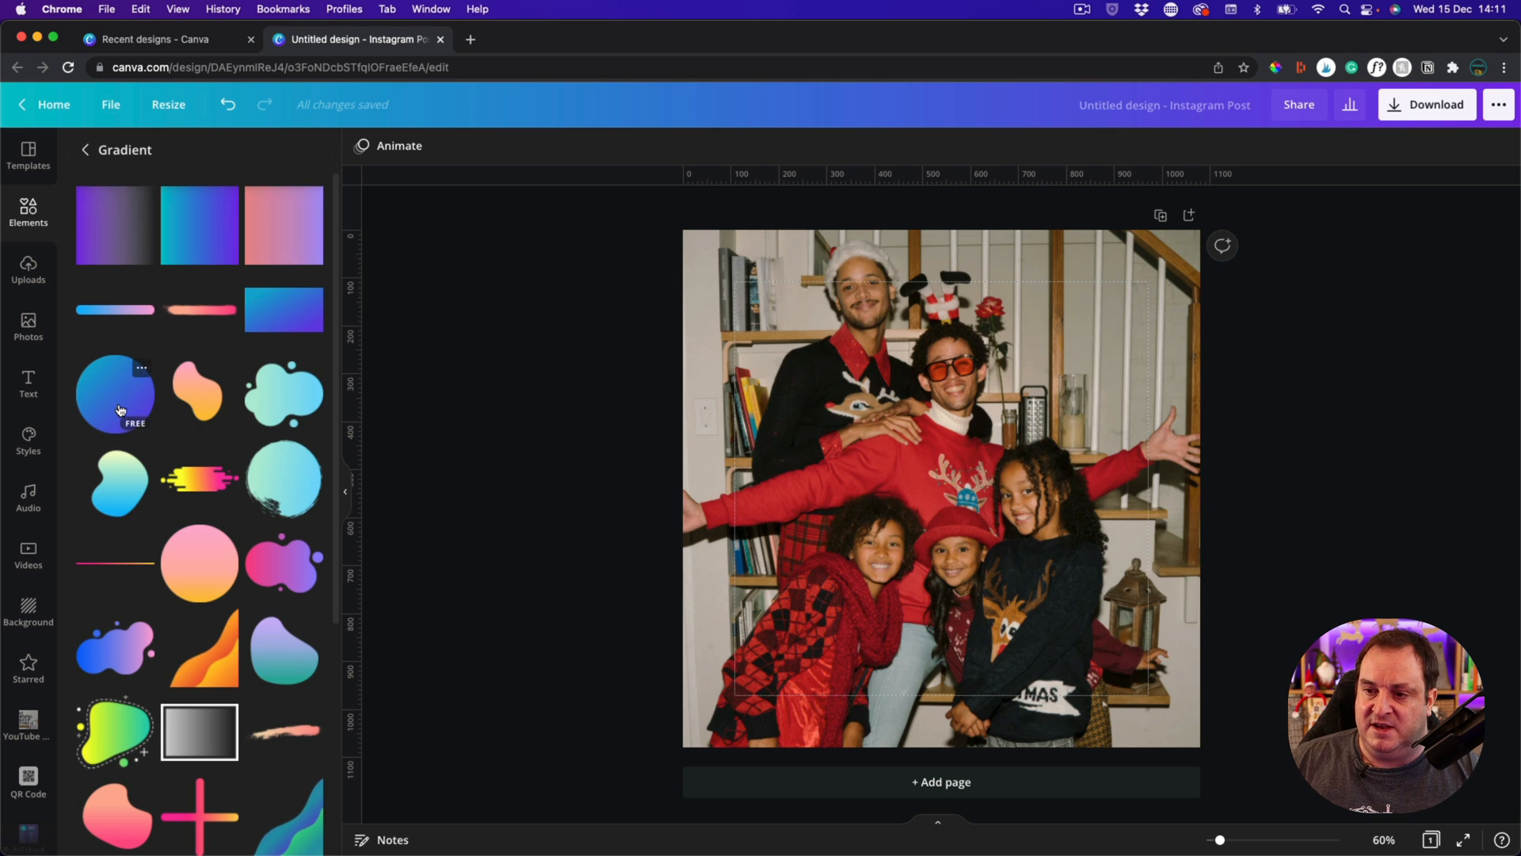
pyautogui.scroll(-3)
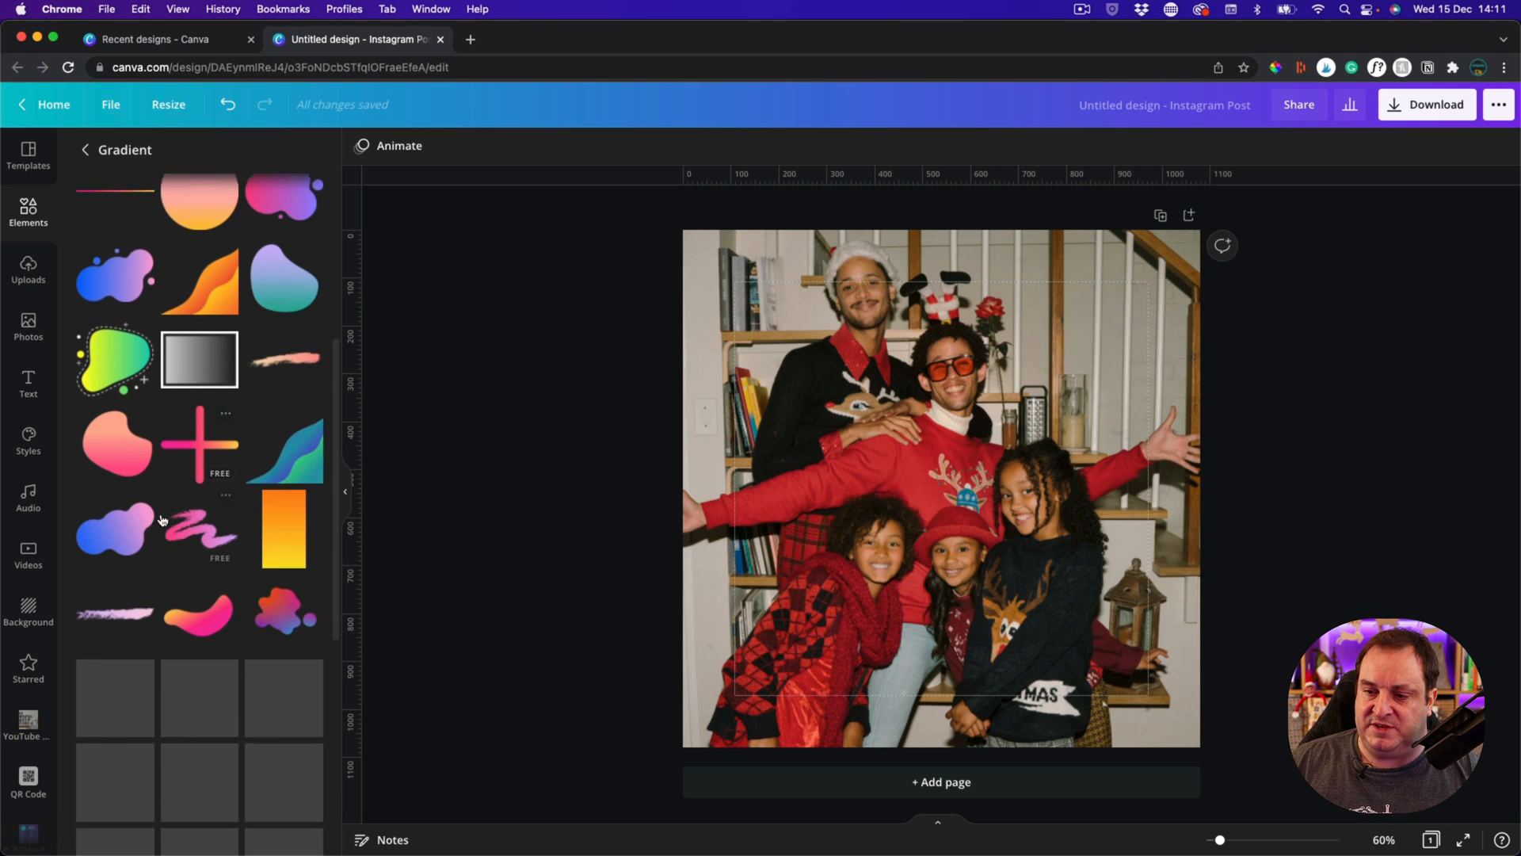
pyautogui.scroll(-3)
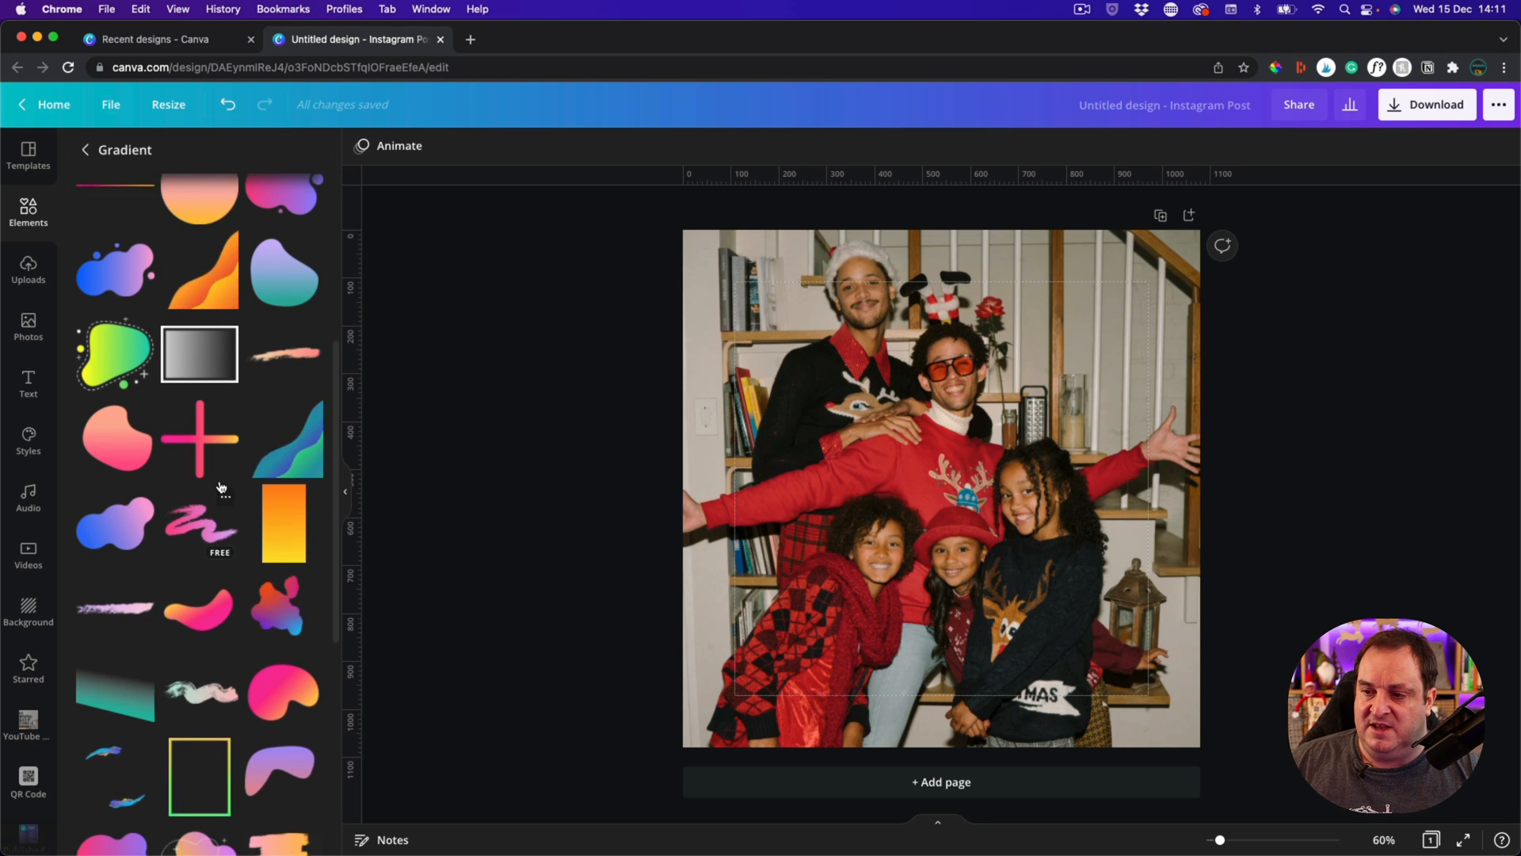
pyautogui.scroll(-3)
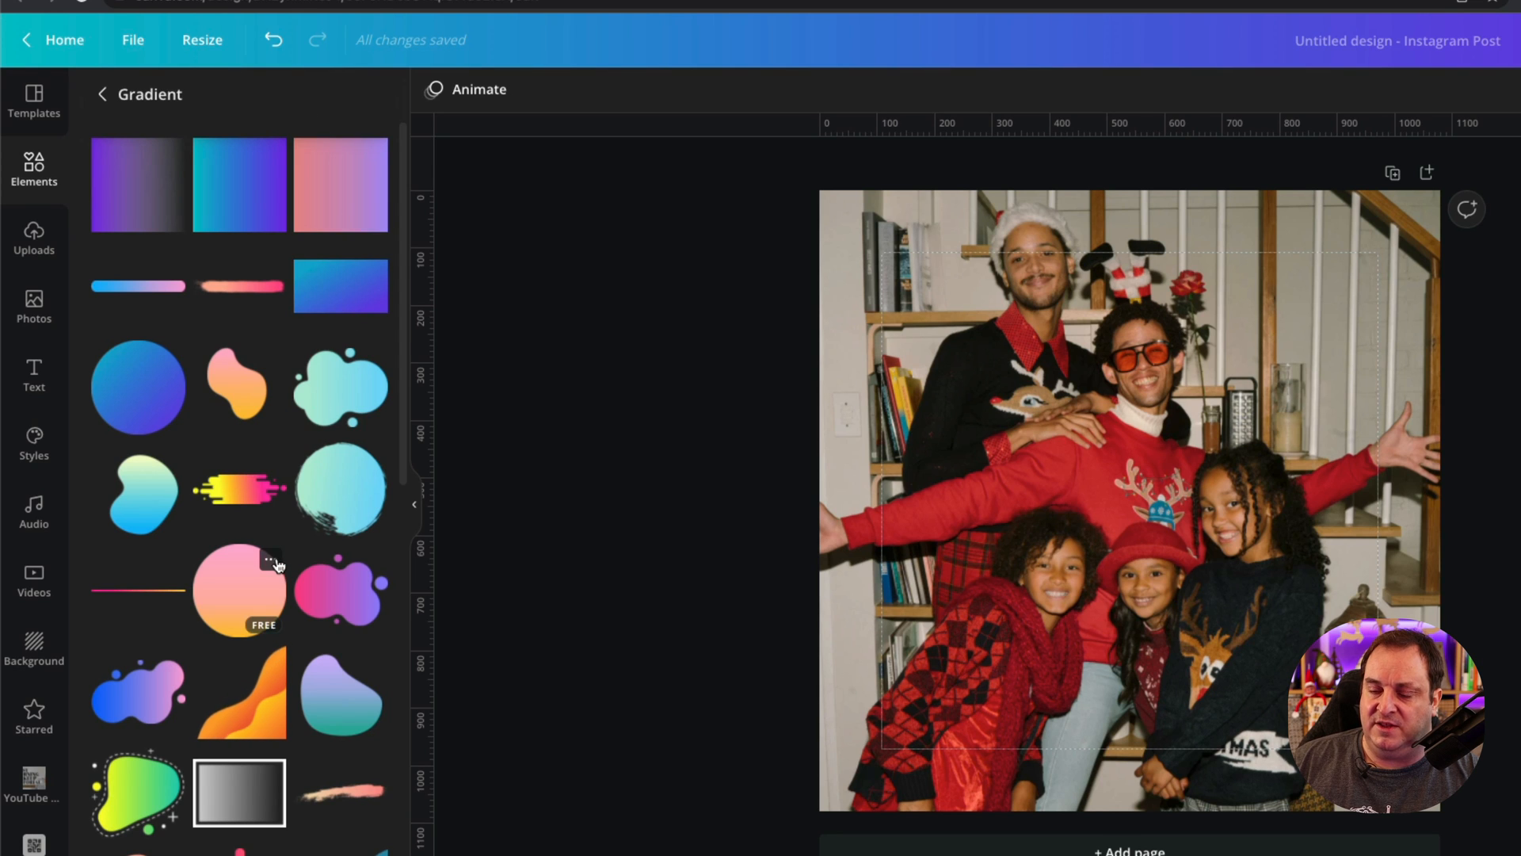
pyautogui.moveTo(320, 124)
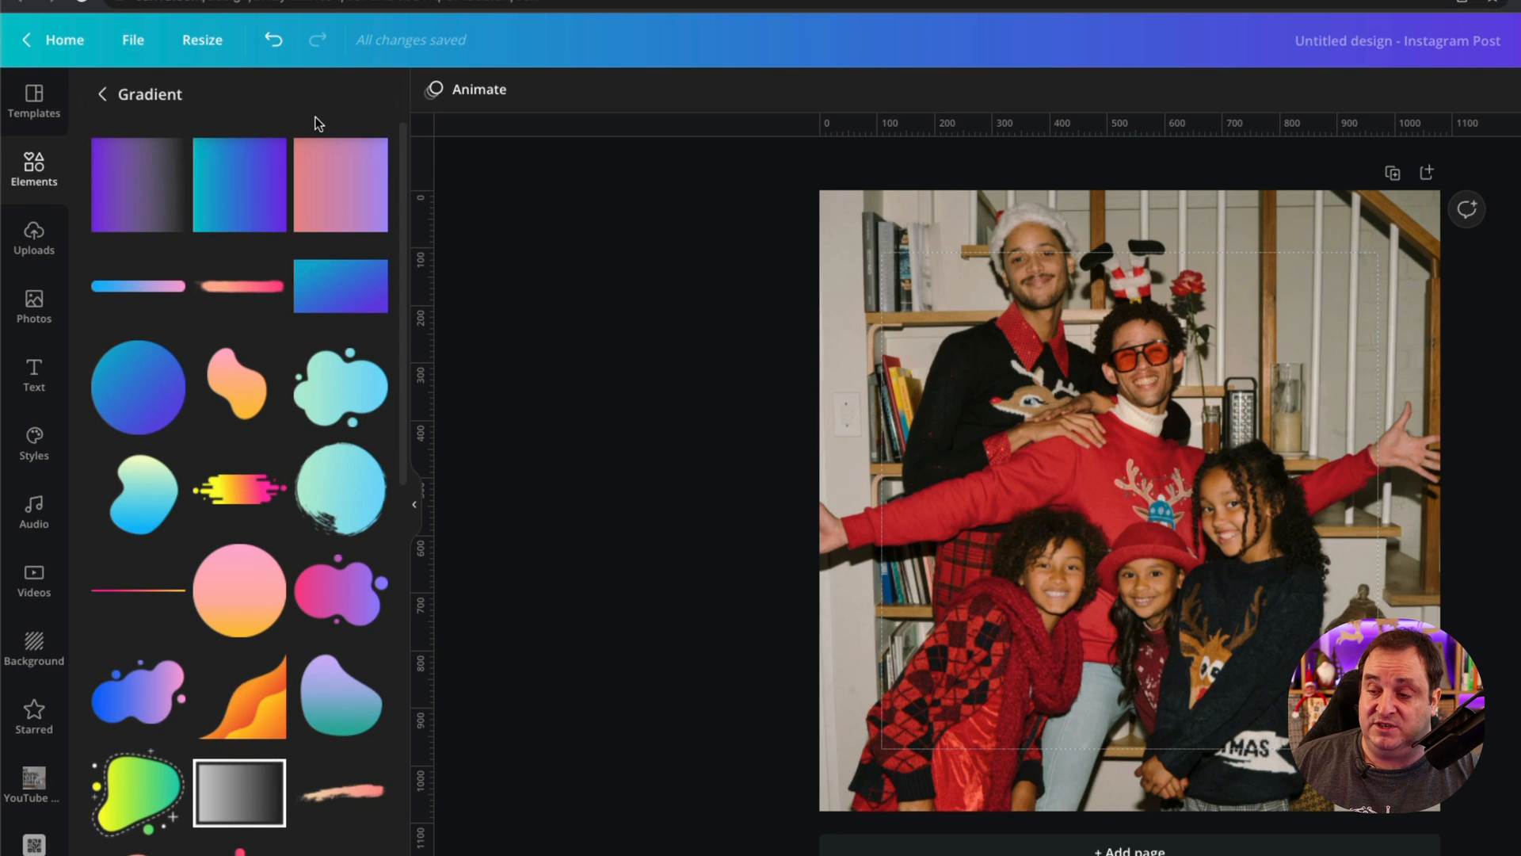
pyautogui.moveTo(138, 393)
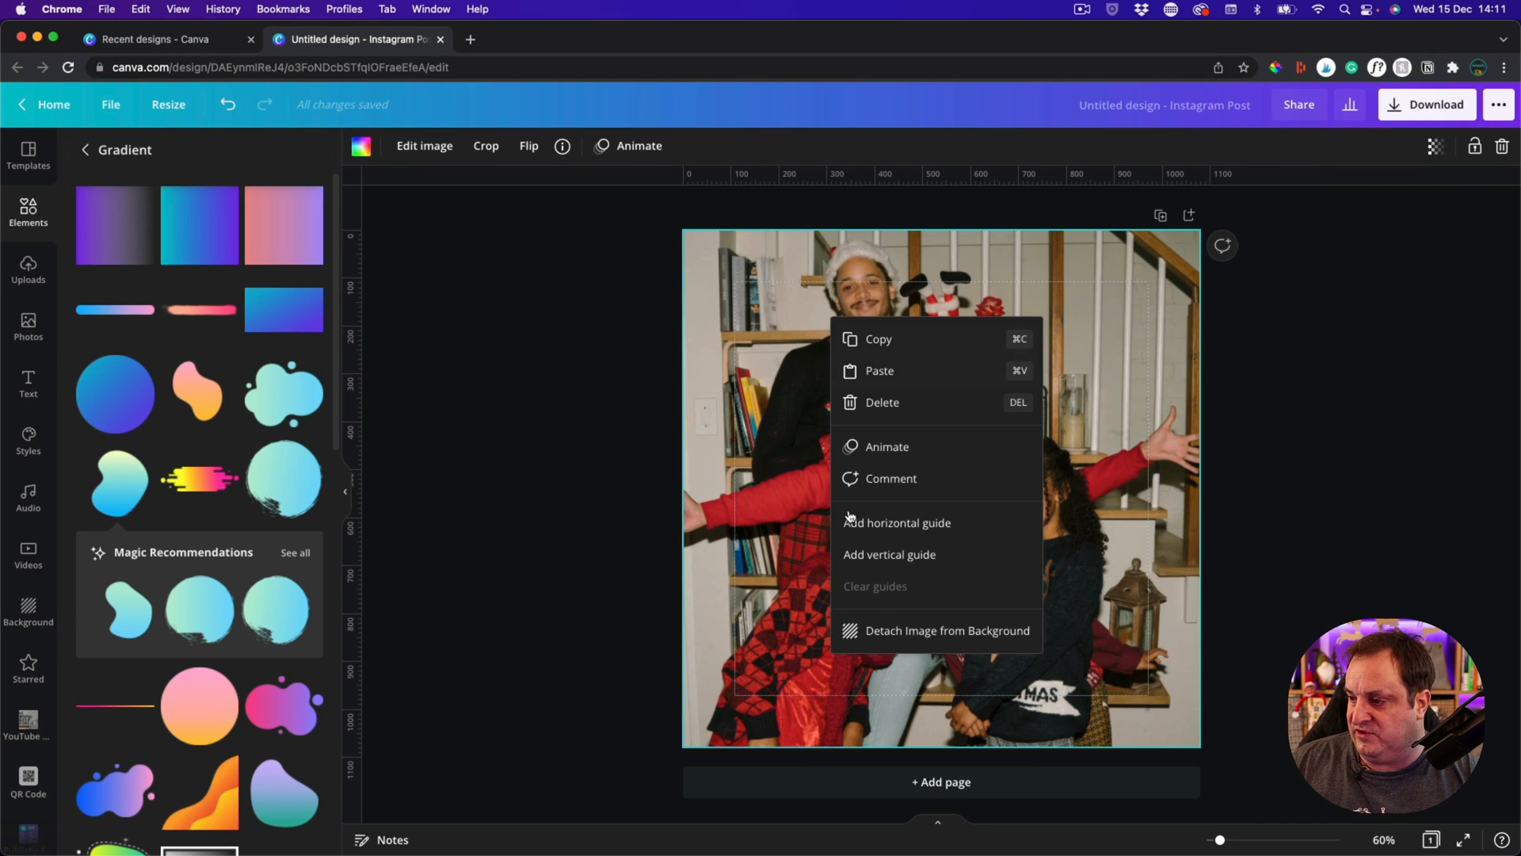
# - Recolour the tilted blob's gradient ends from blue and yellow to mint green and pink
pyautogui.click(806, 418)
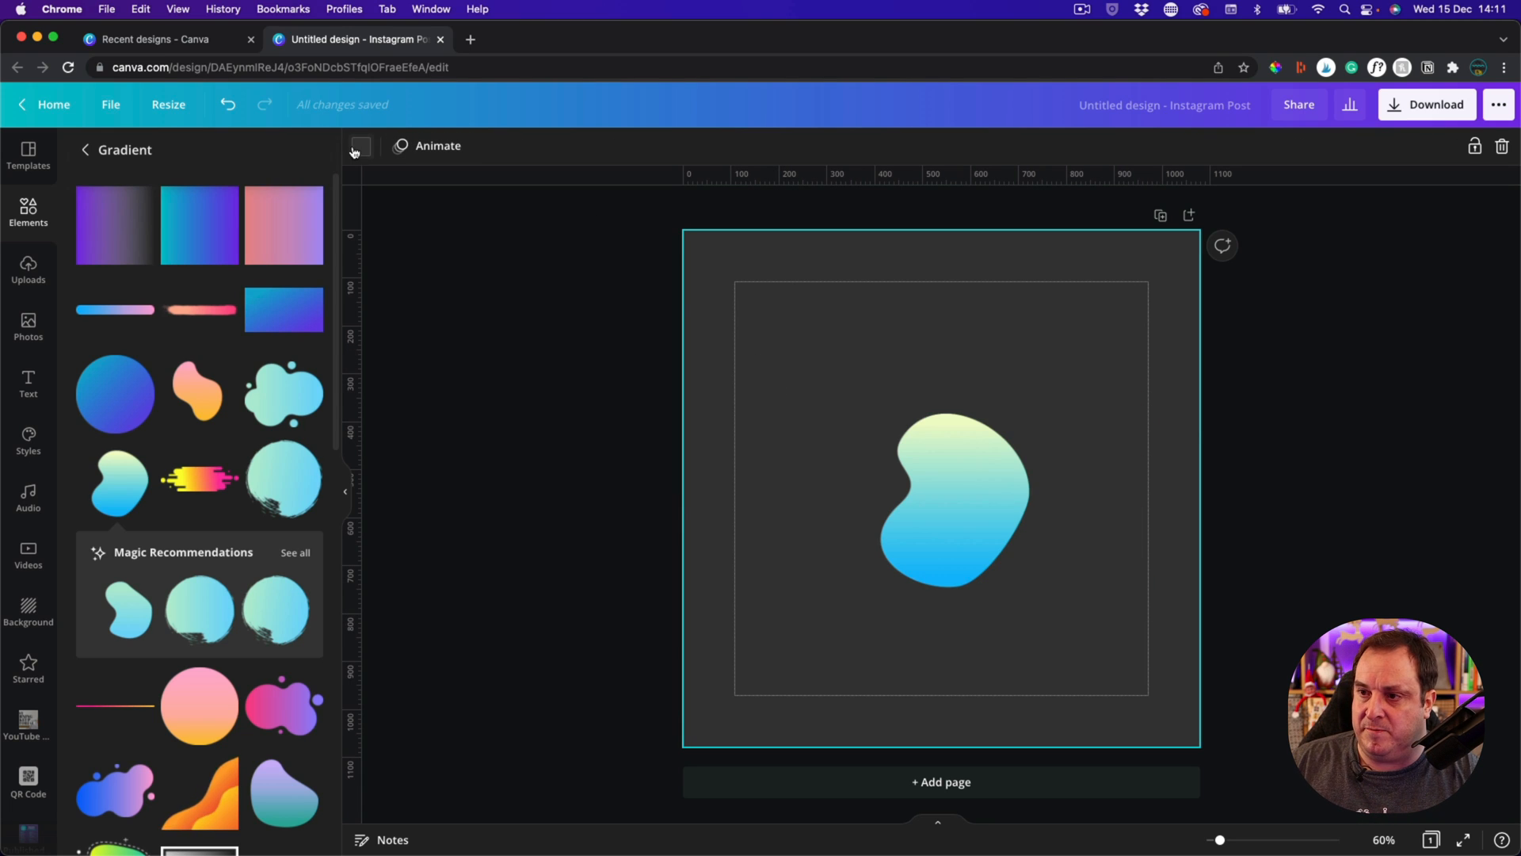
pyautogui.click(951, 494)
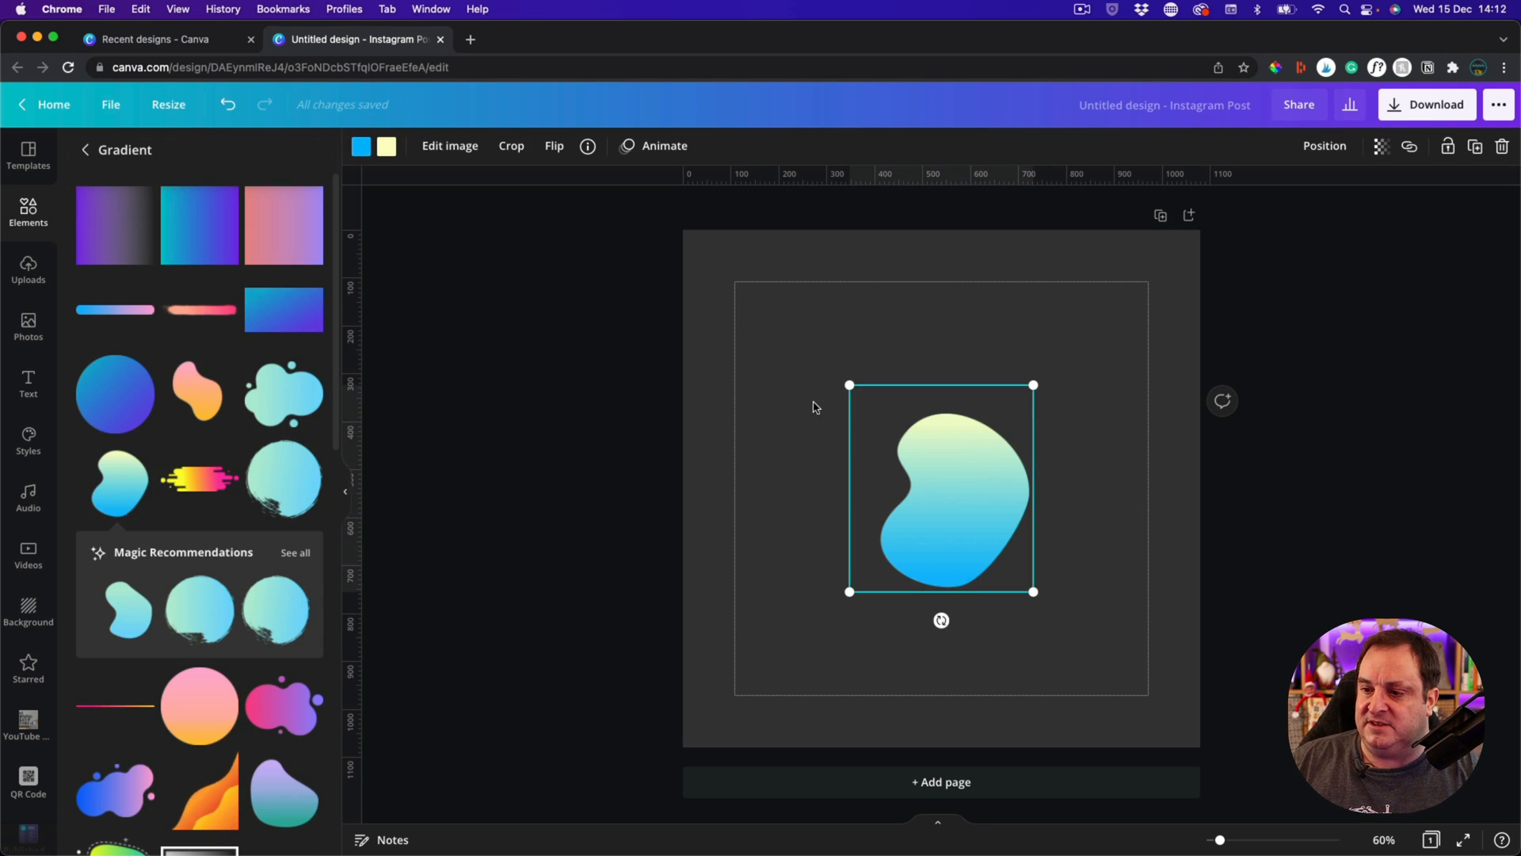
pyautogui.moveTo(946, 503)
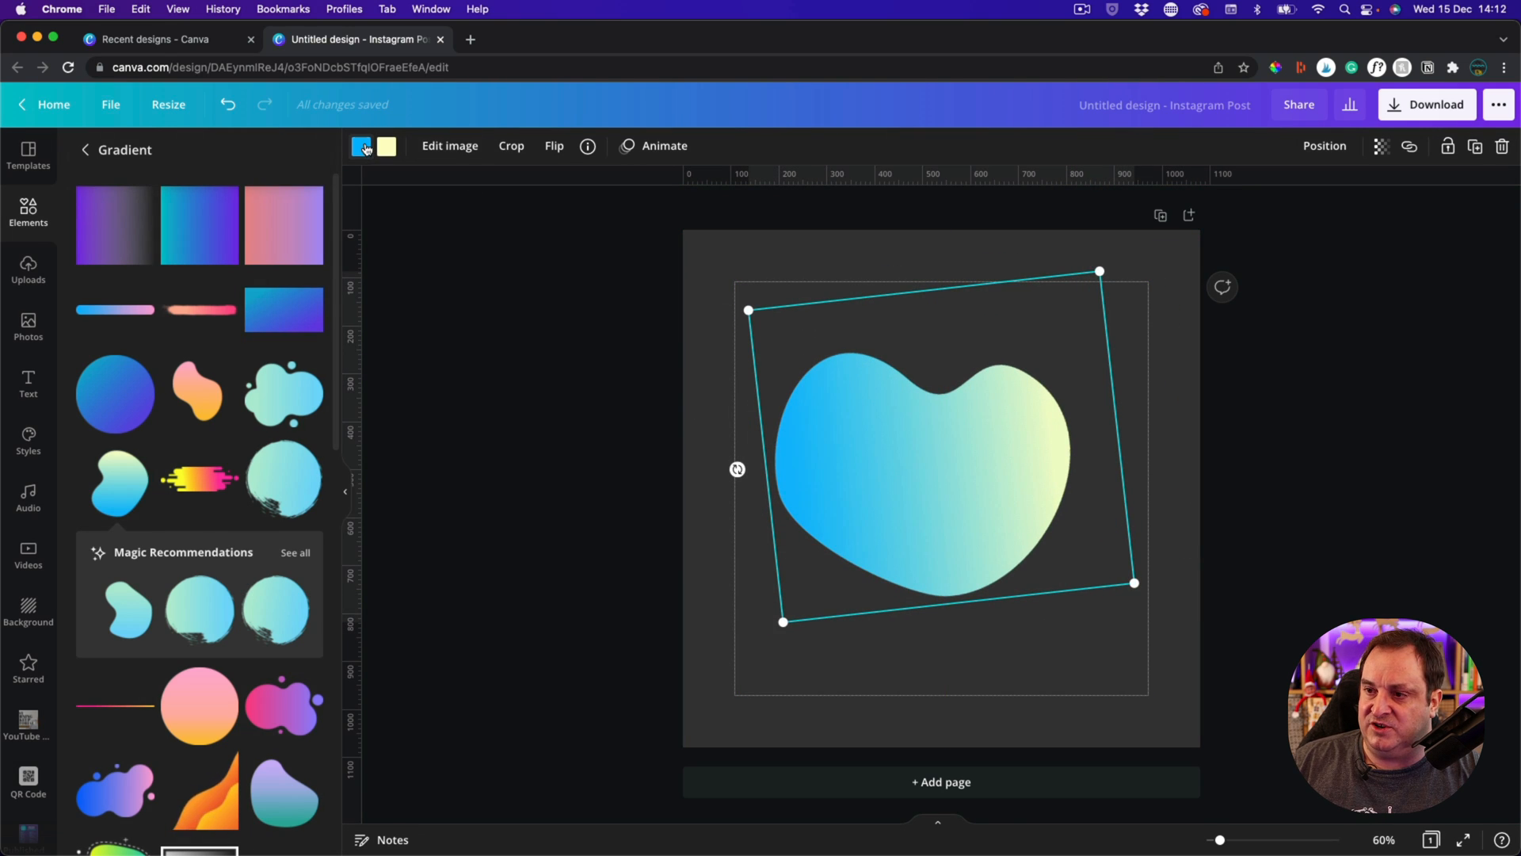
pyautogui.click(361, 146)
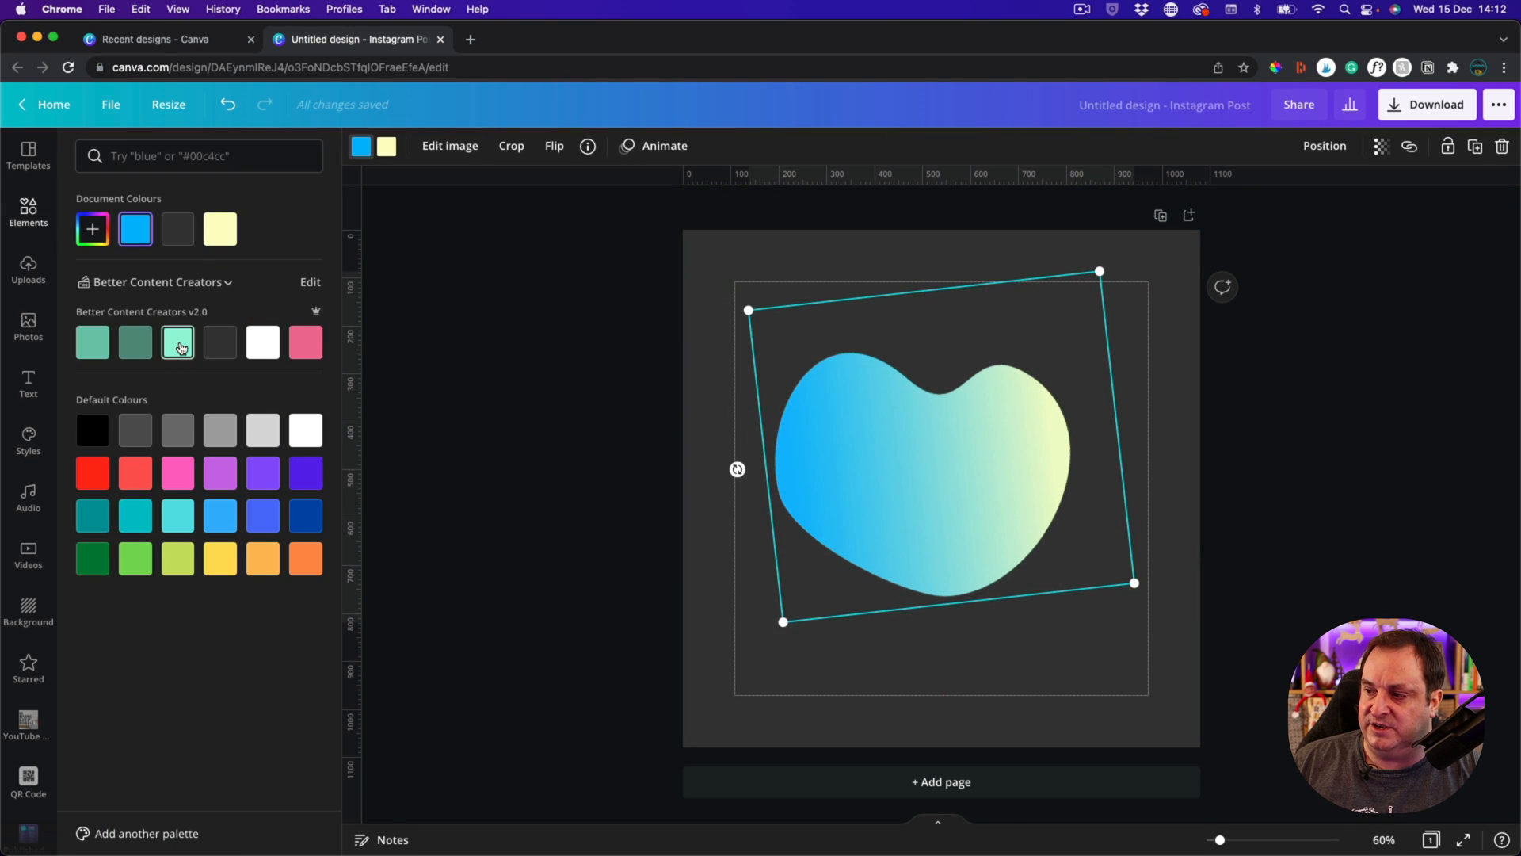
pyautogui.click(178, 343)
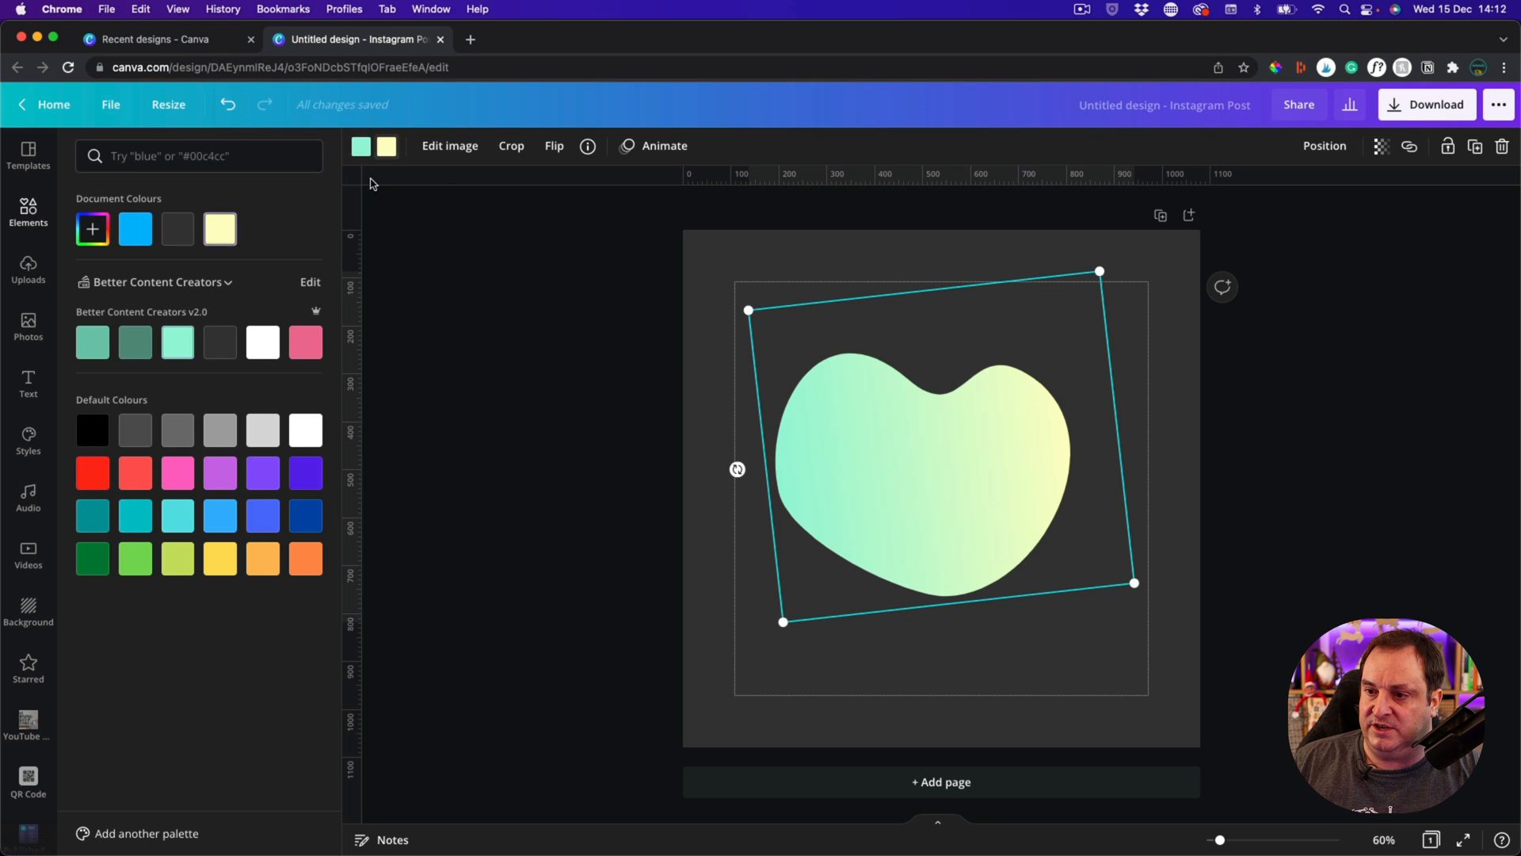
pyautogui.click(304, 342)
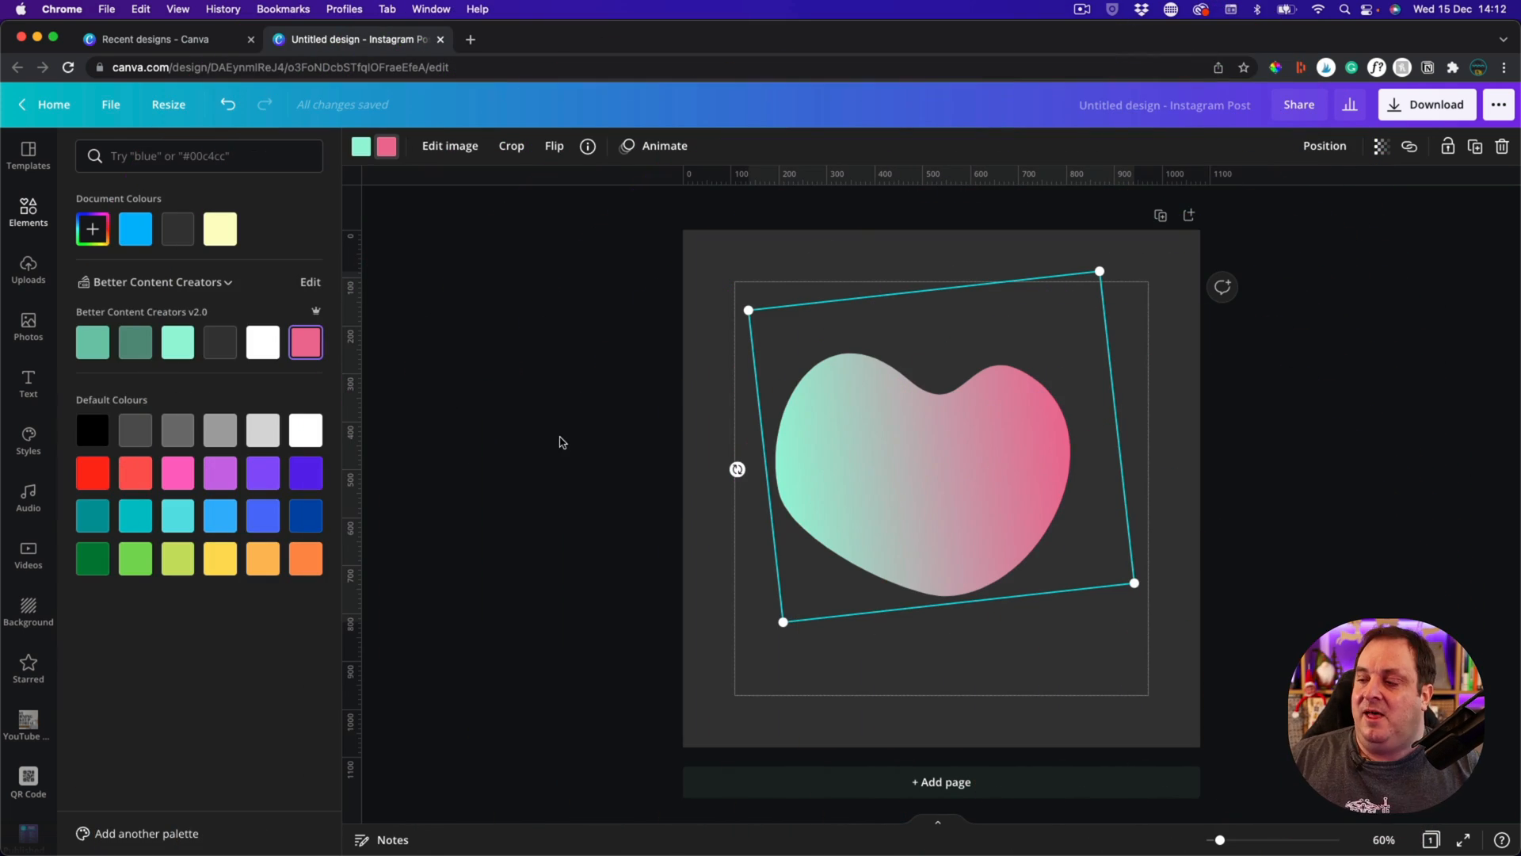
pyautogui.click(200, 155)
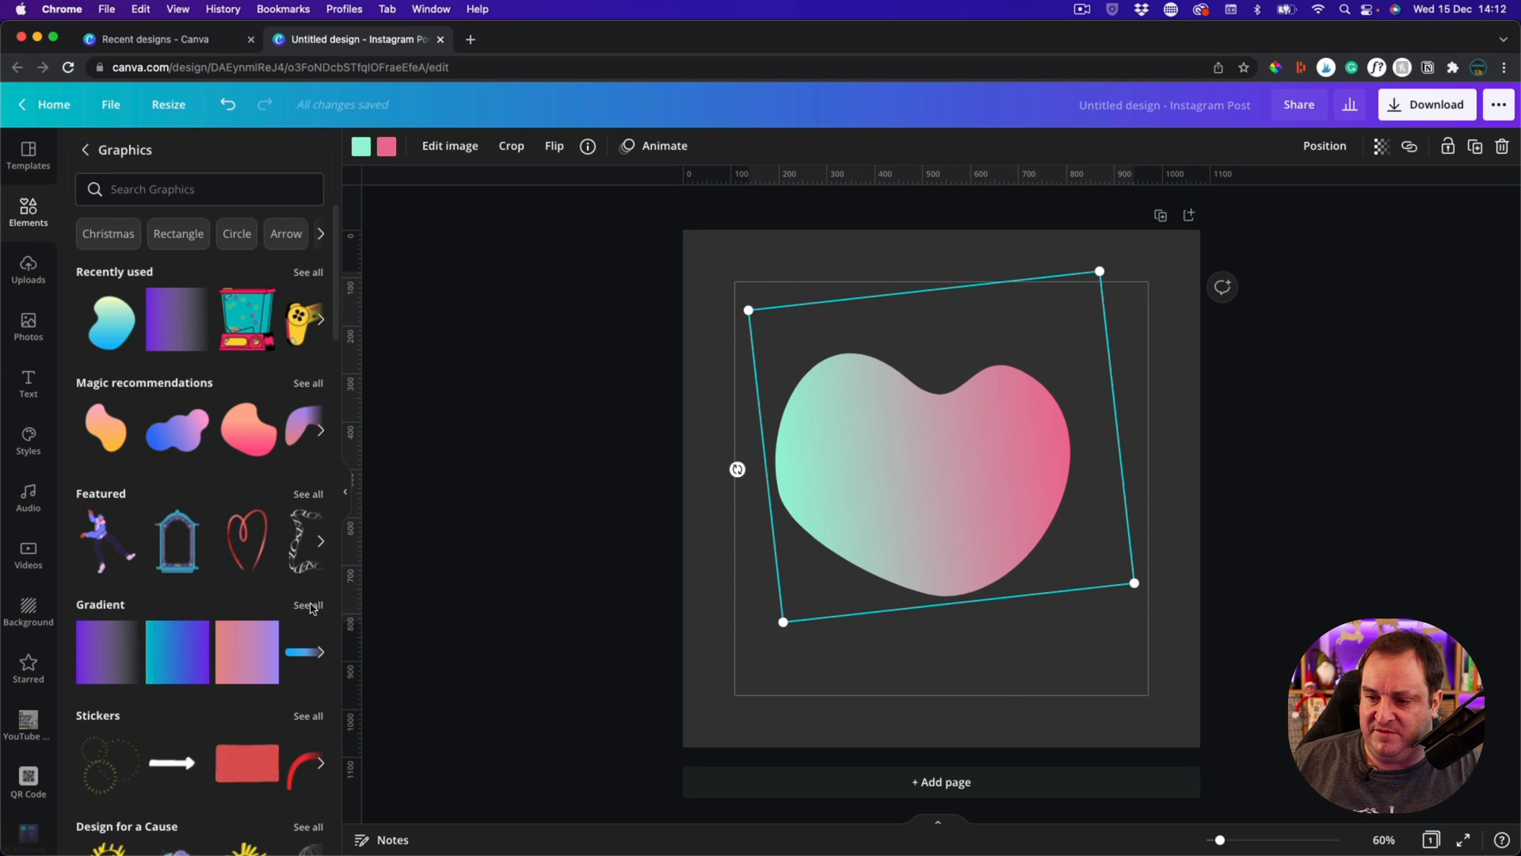
# - Delete the blob and add the teal-to-purple gradient square from the Gradient collection
pyautogui.click(308, 604)
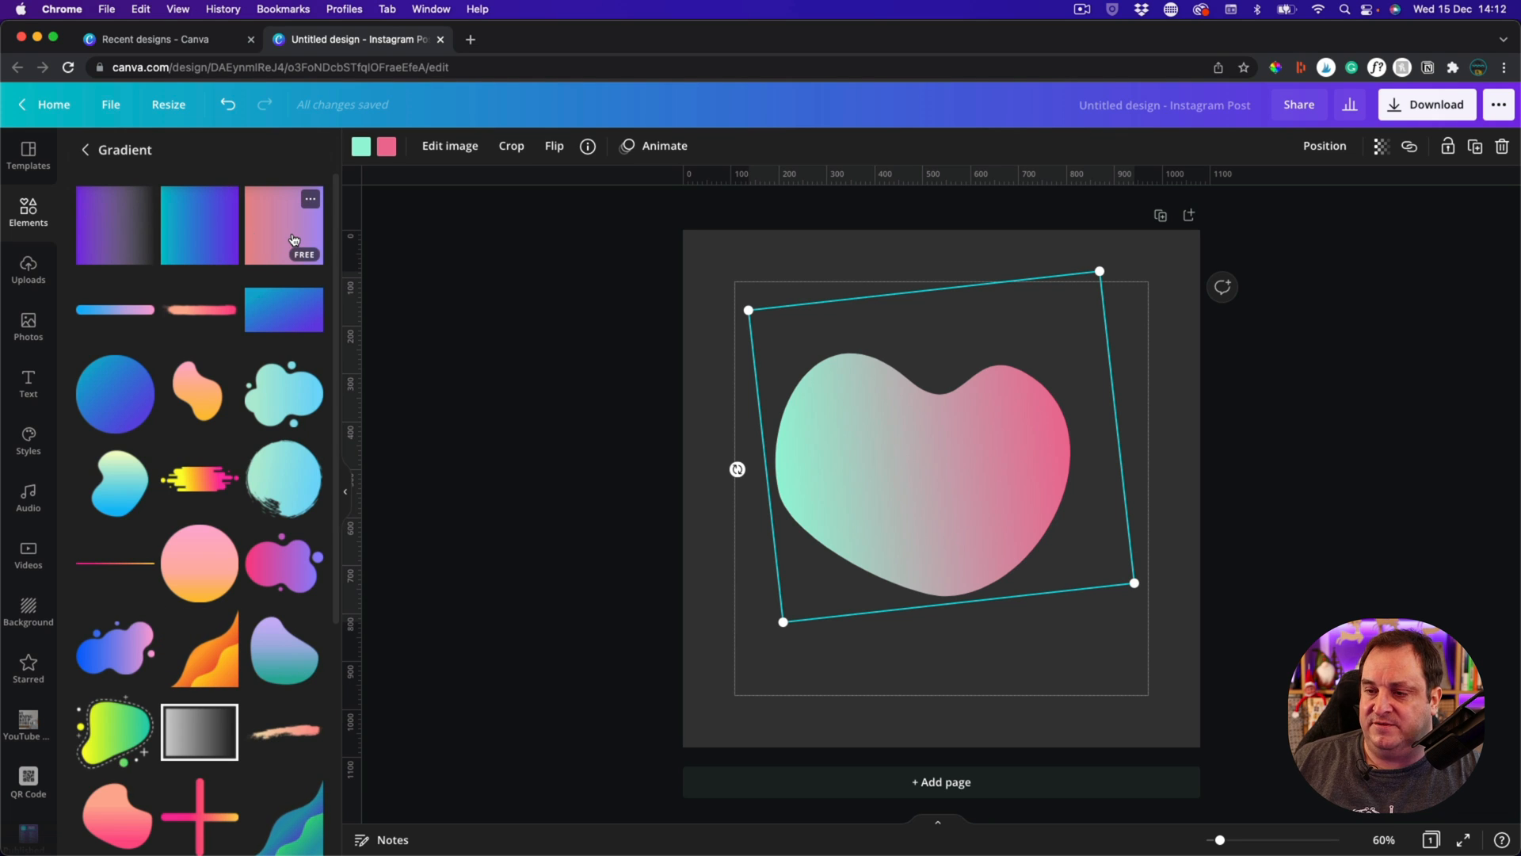
pyautogui.press('delete')
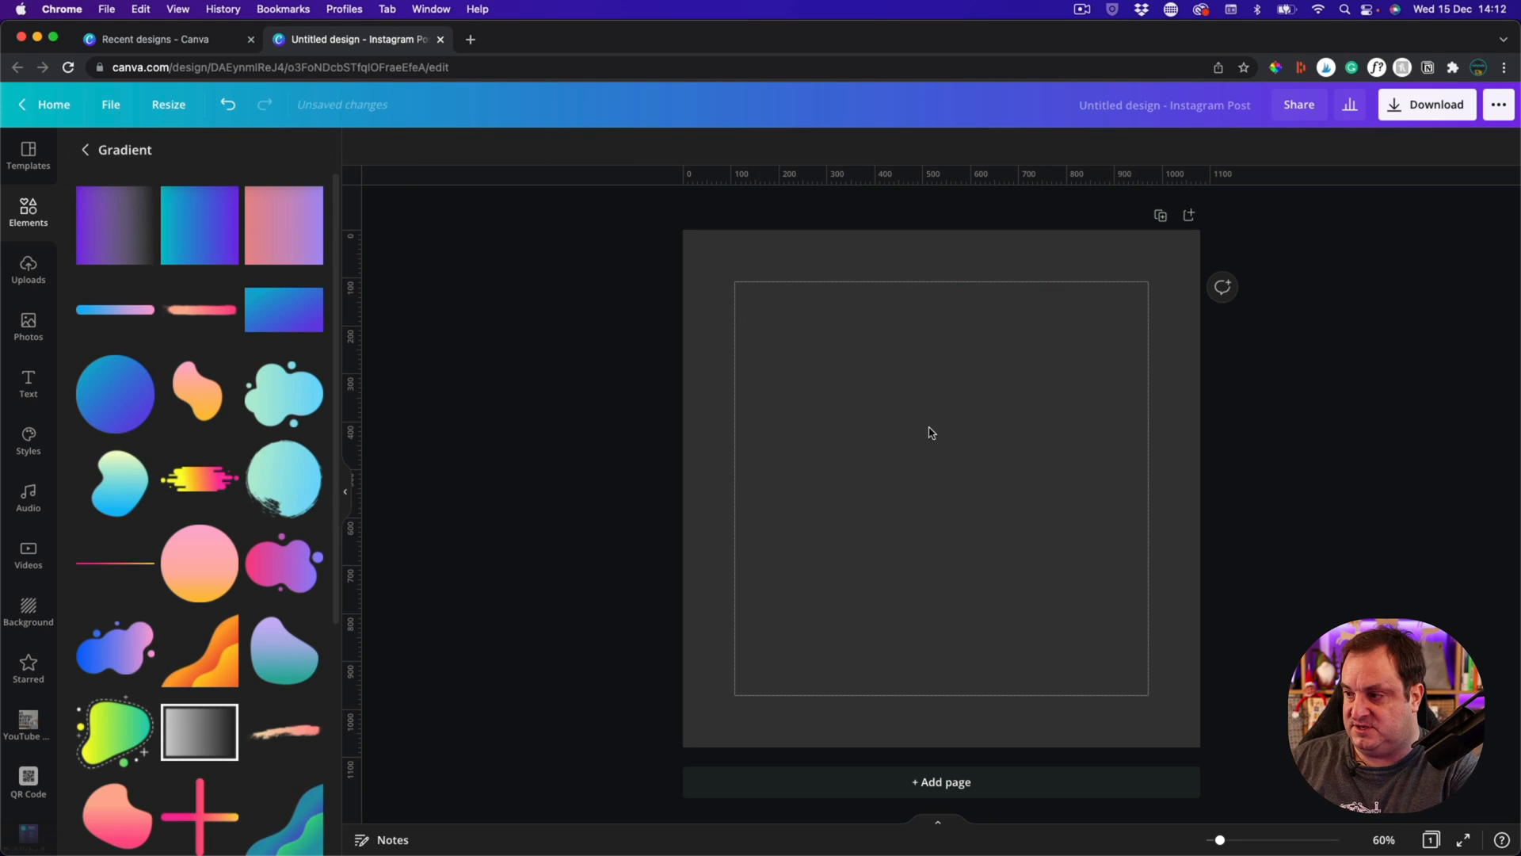
pyautogui.click(200, 225)
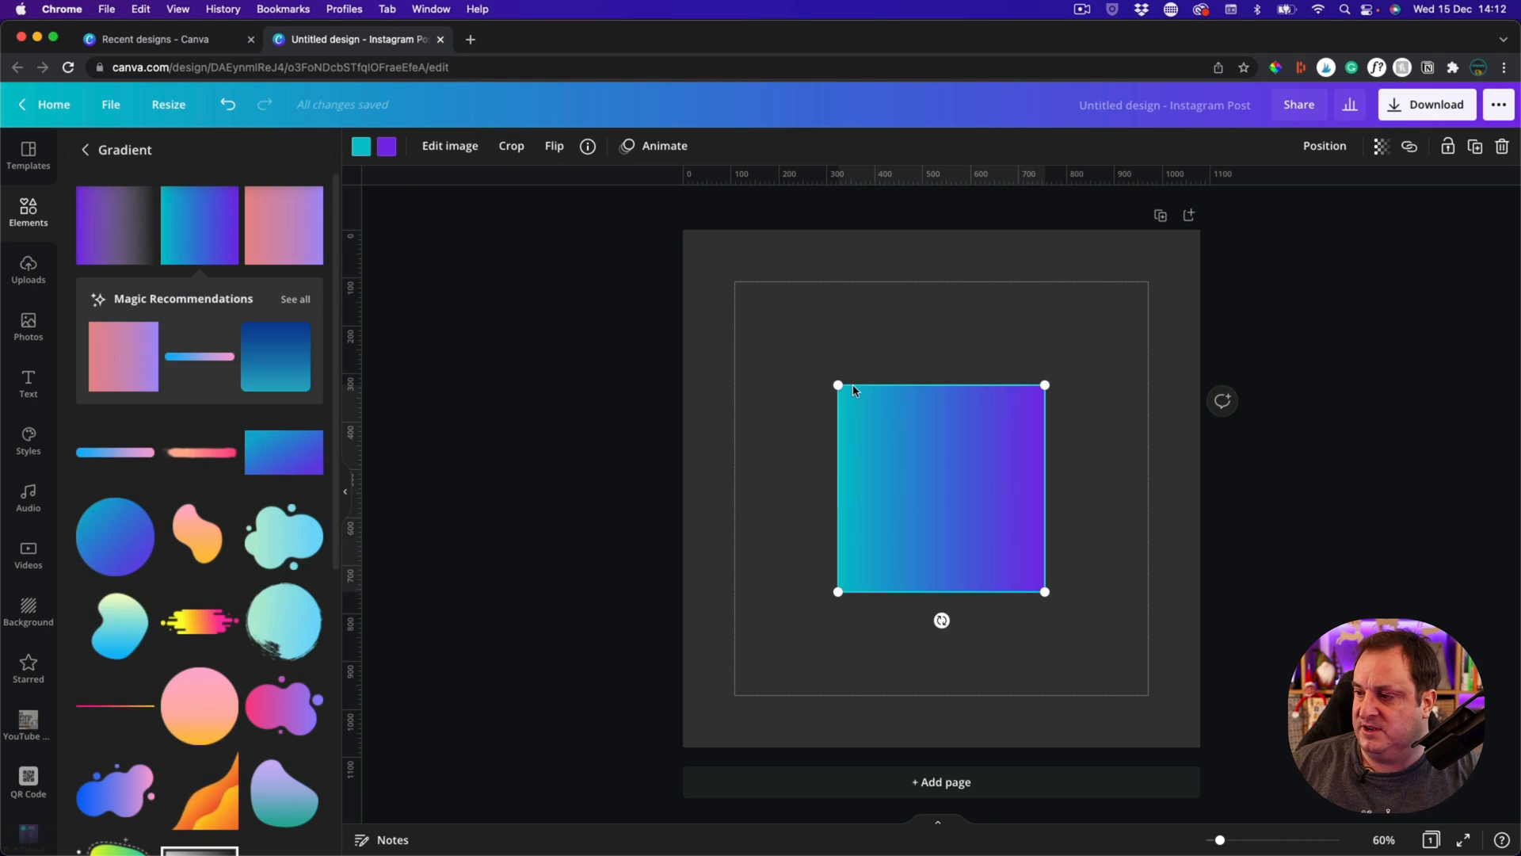
# - Stretch the gradient square by its corners so it covers the whole page edge to edge
pyautogui.moveTo(840, 385); pyautogui.dragTo(672, 218)
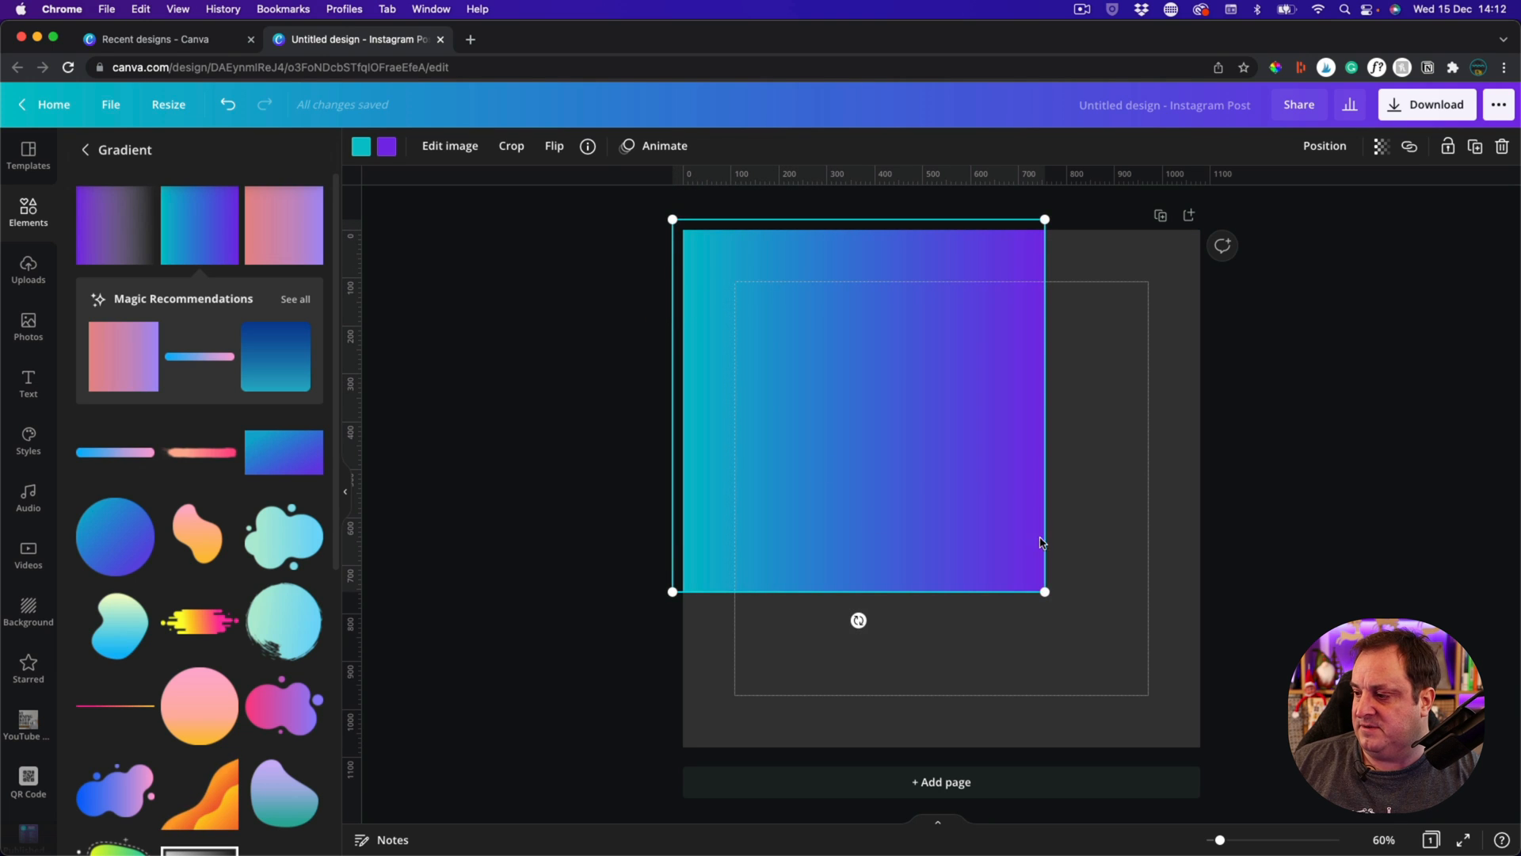
pyautogui.moveTo(1044, 591); pyautogui.dragTo(1209, 756)
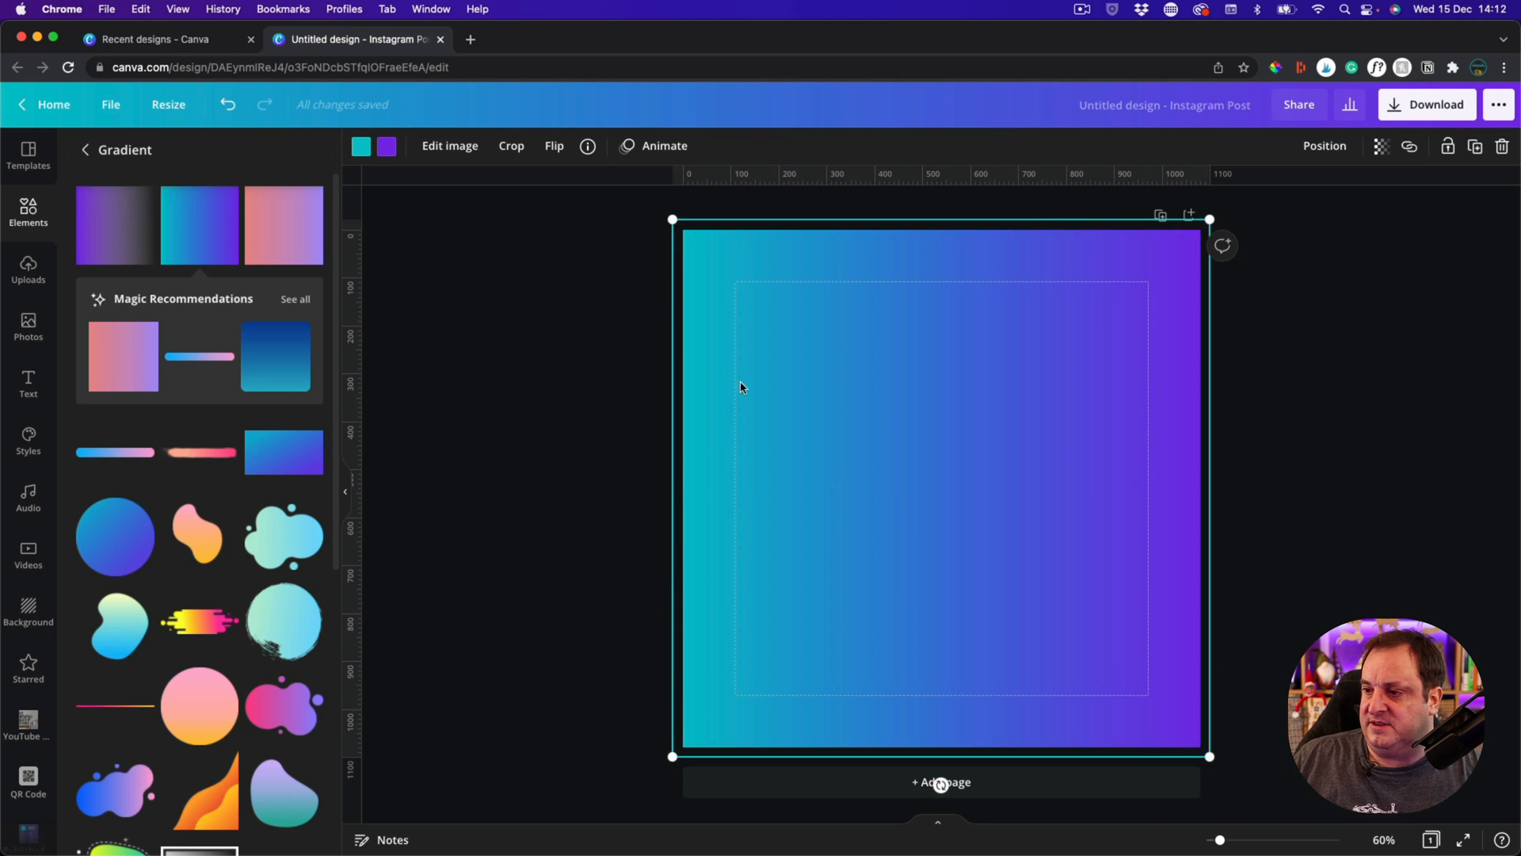
pyautogui.moveTo(968, 478)
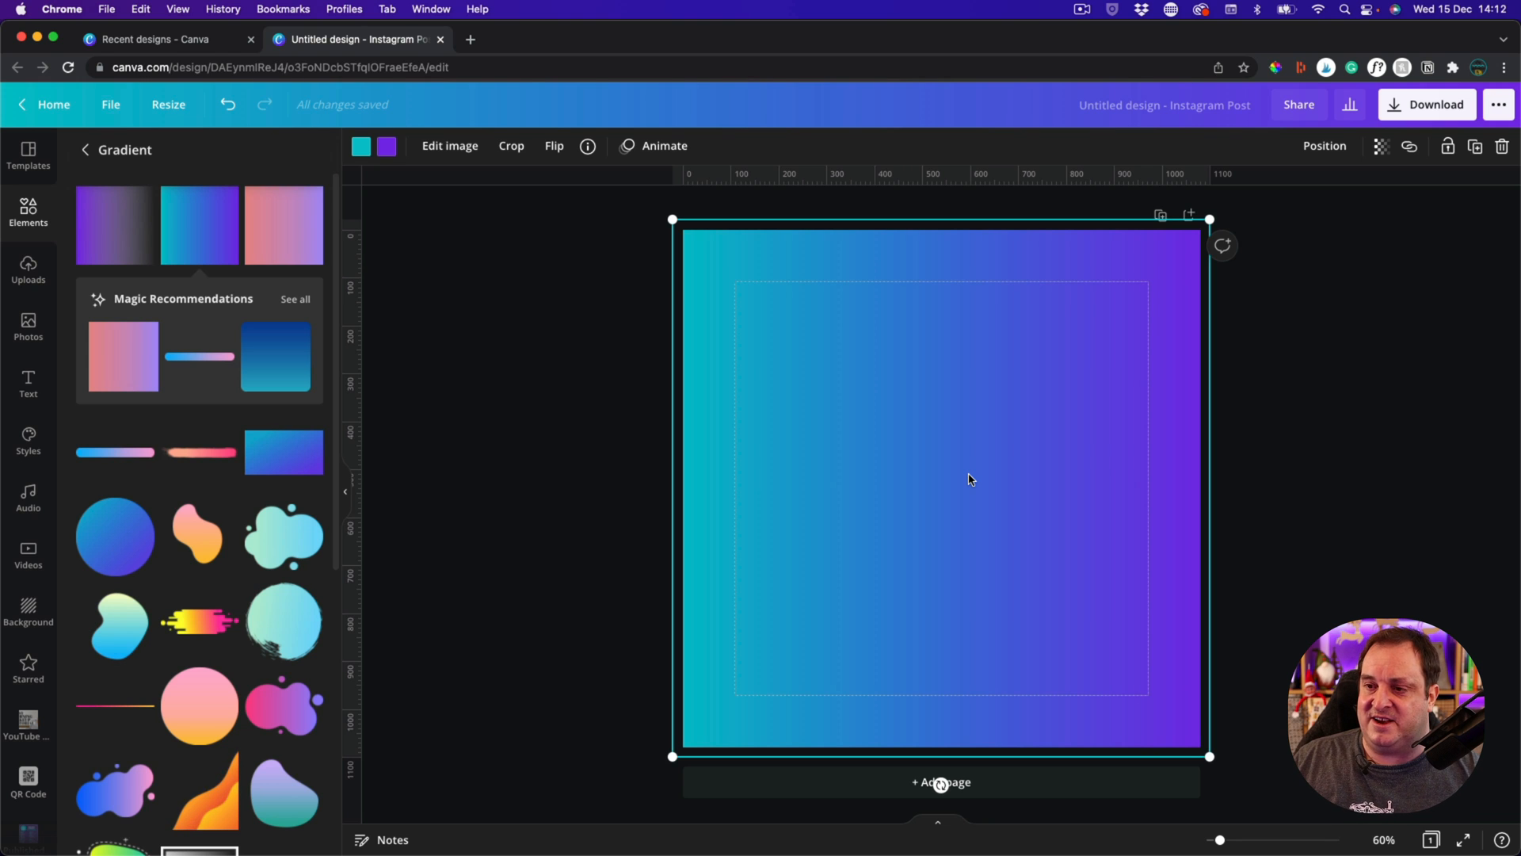
pyautogui.moveTo(970, 479); pyautogui.dragTo(954, 444)
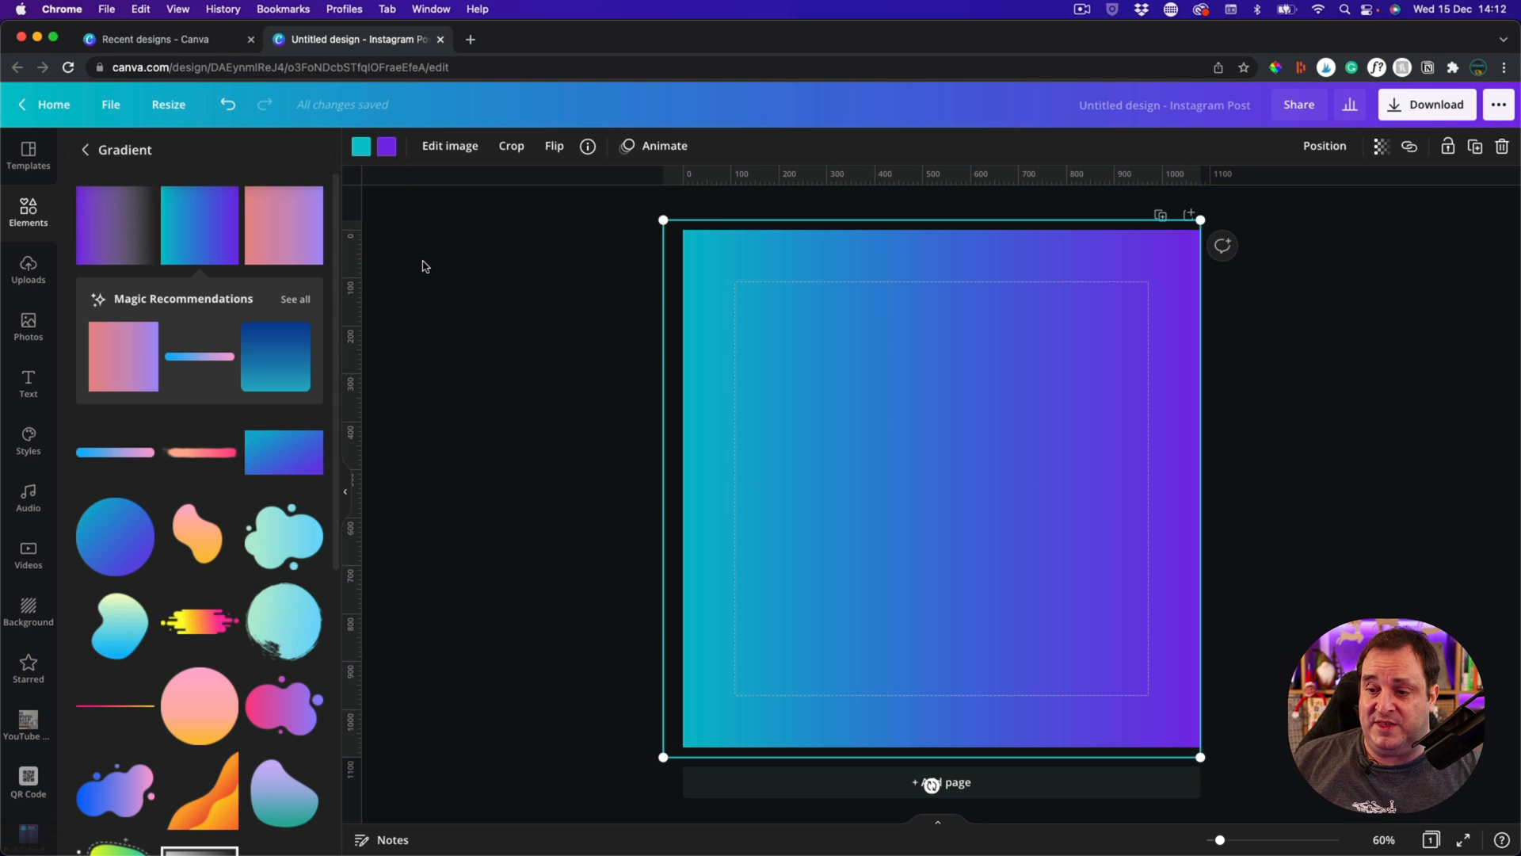
pyautogui.moveTo(200, 621)
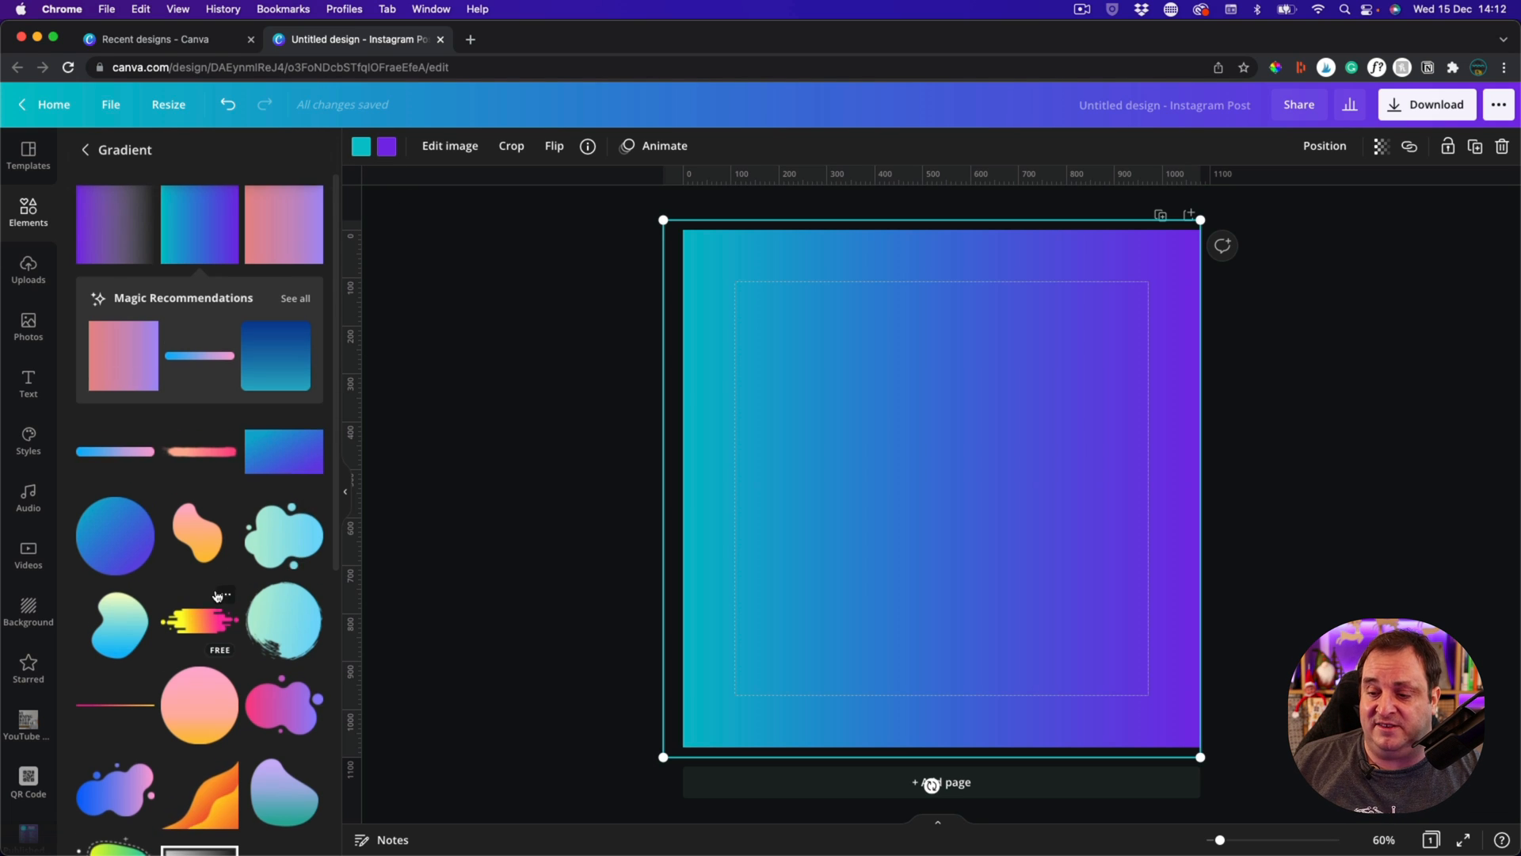
# - Browse Magic Recommendations for the soft red-to-translucent gradient circle to add
pyautogui.scroll(-3)
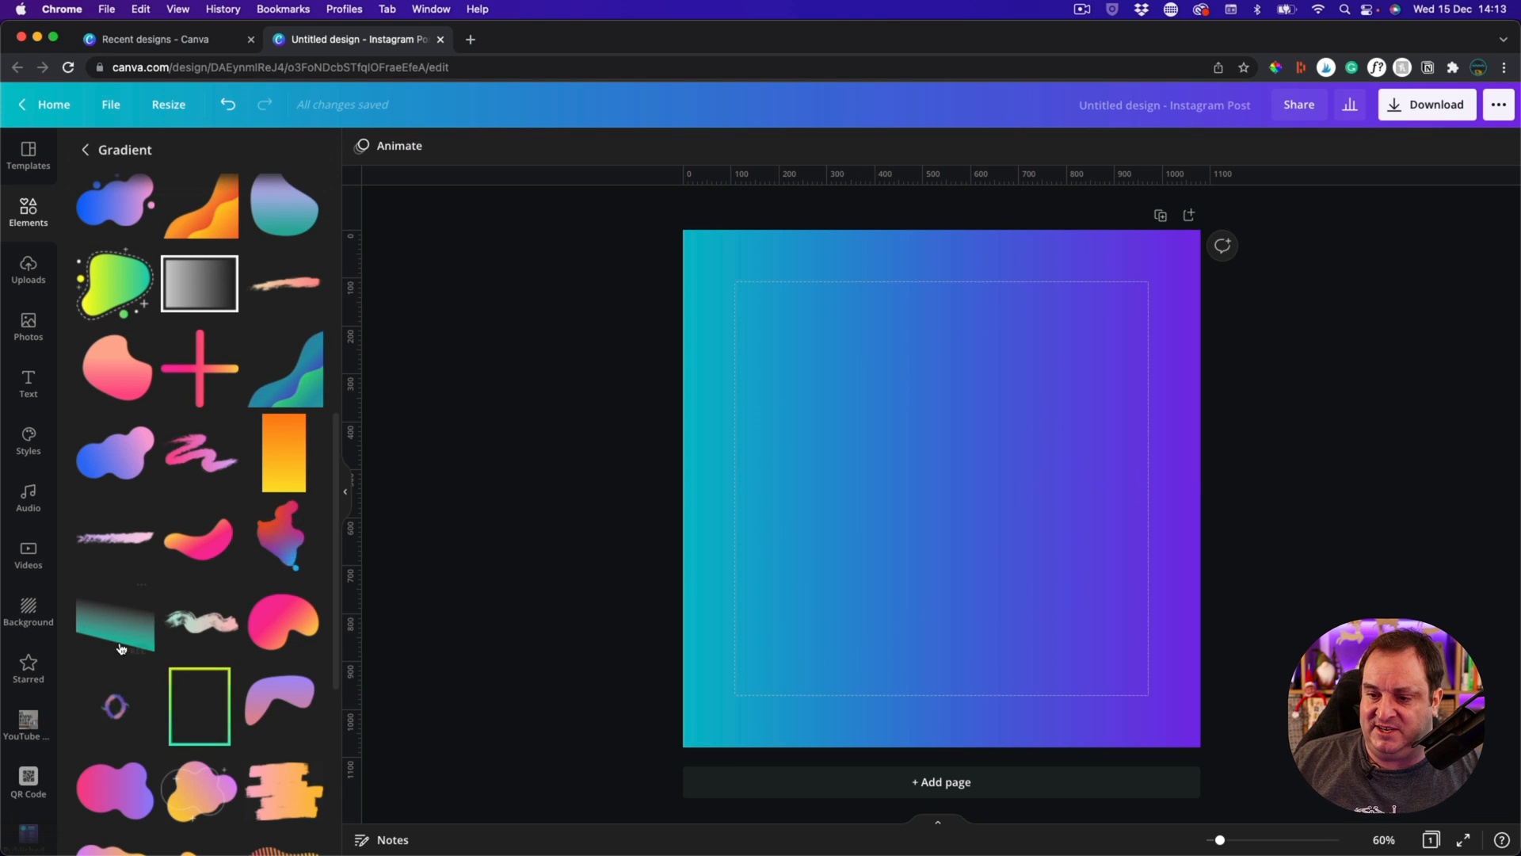
pyautogui.moveTo(284, 563)
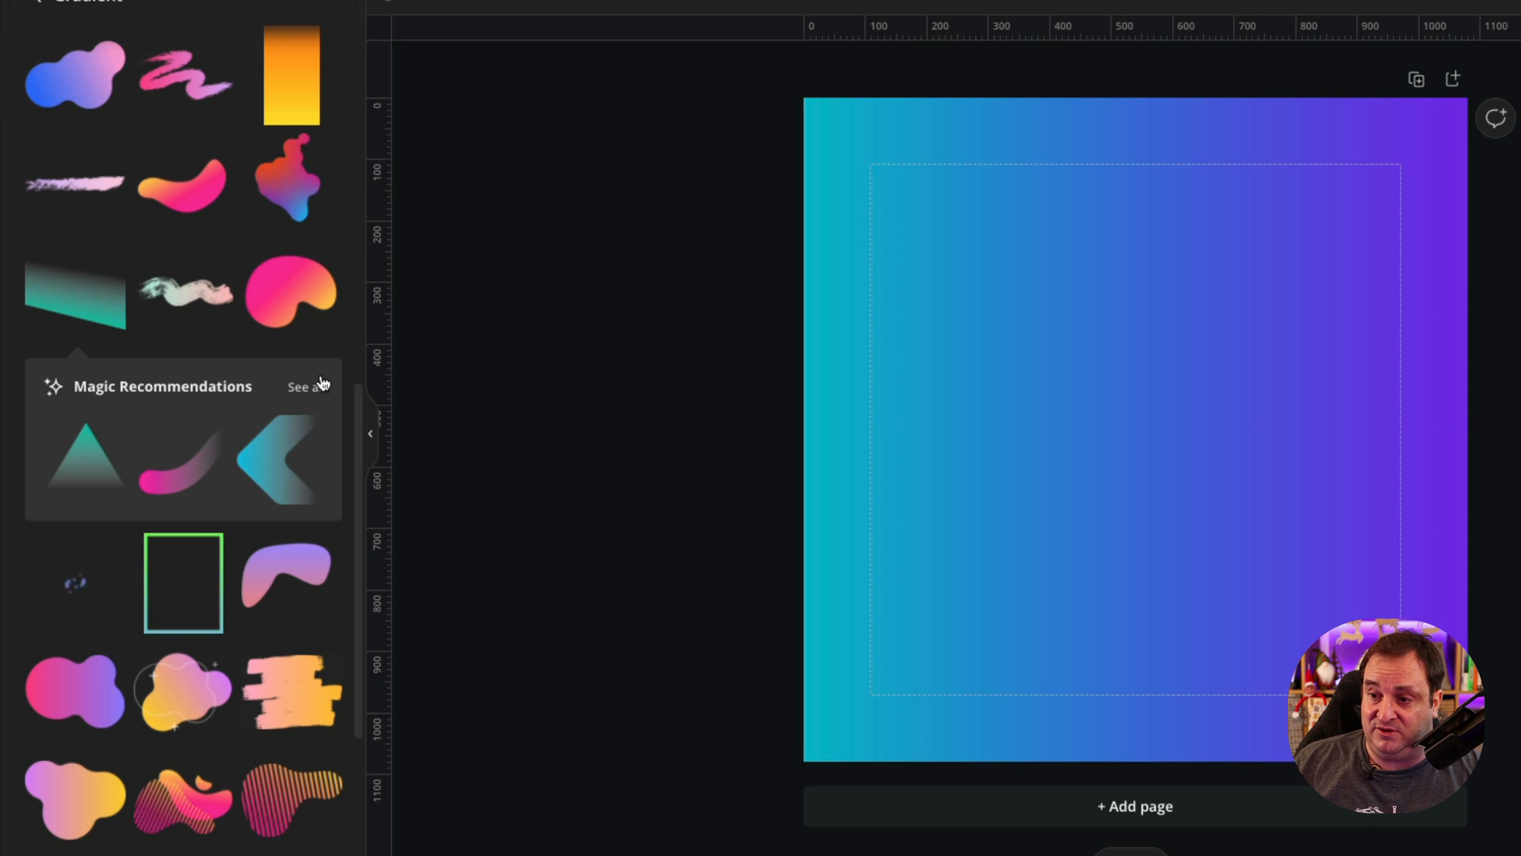
pyautogui.click(302, 386)
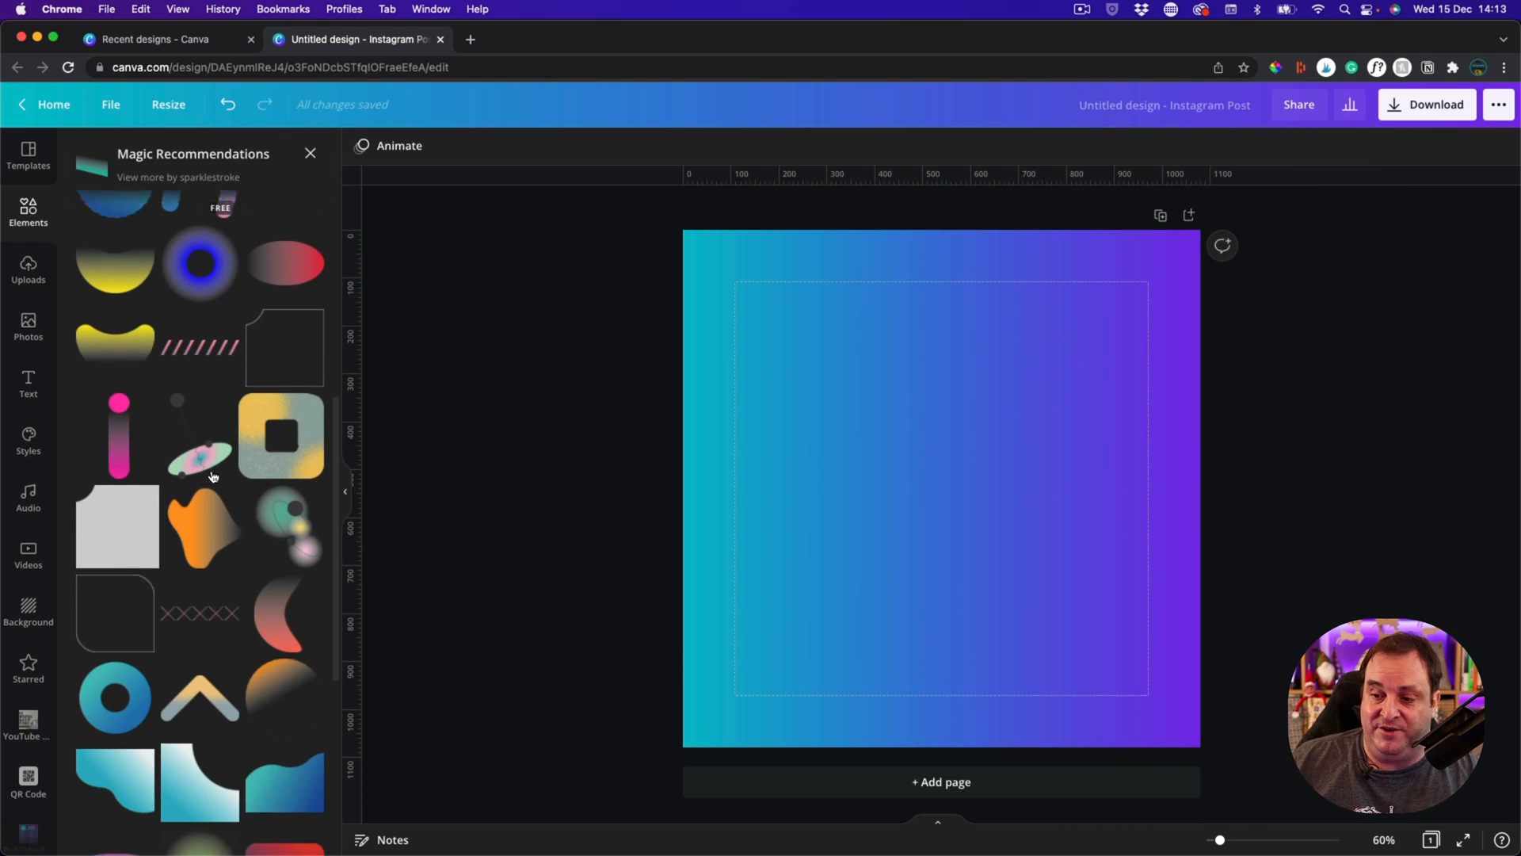
pyautogui.scroll(-3)
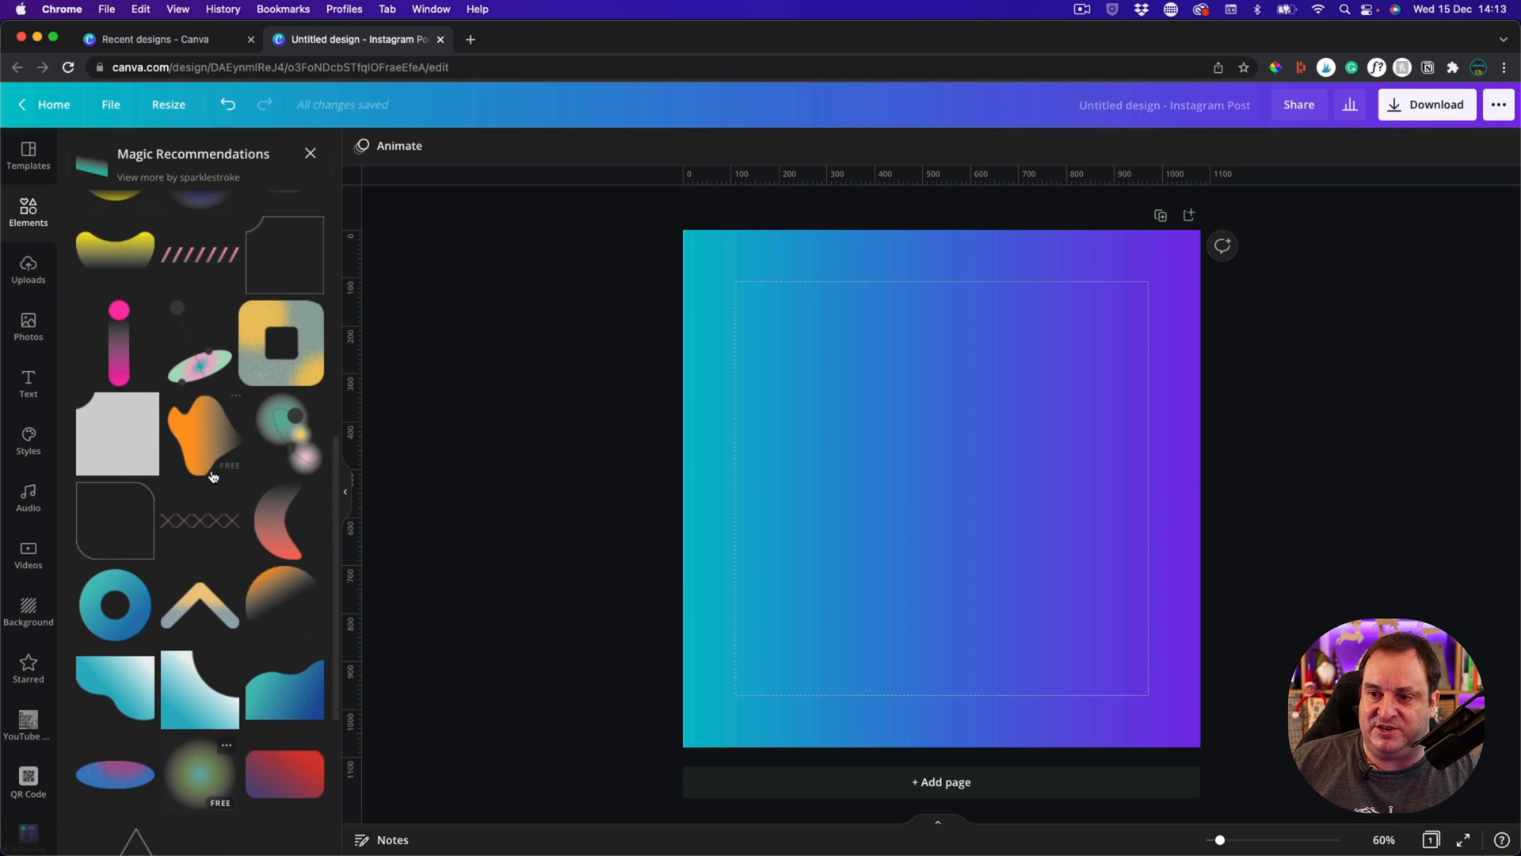
pyautogui.scroll(-3)
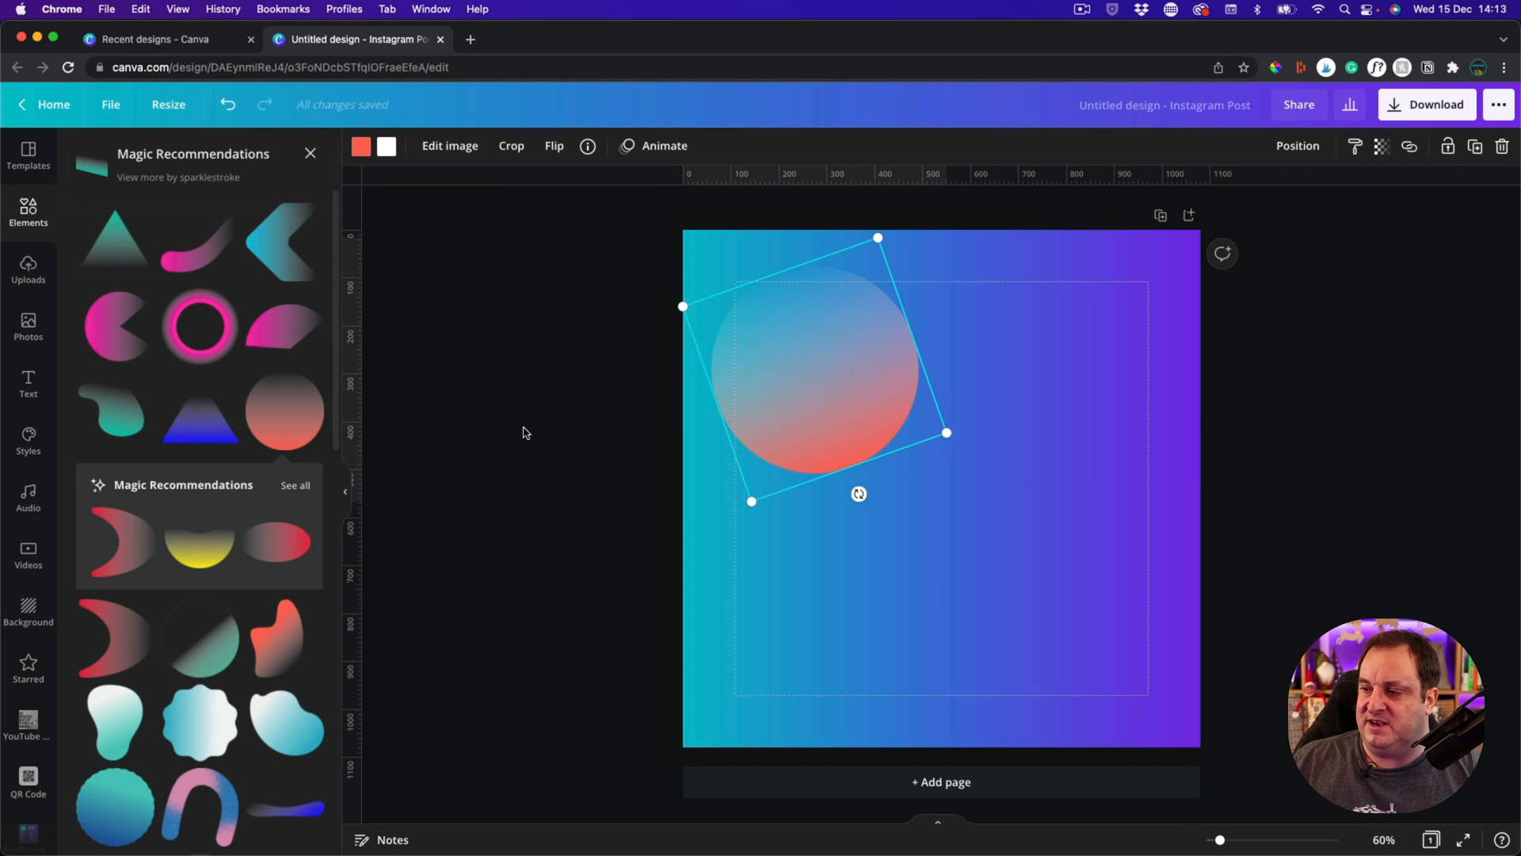
pyautogui.moveTo(408, 398)
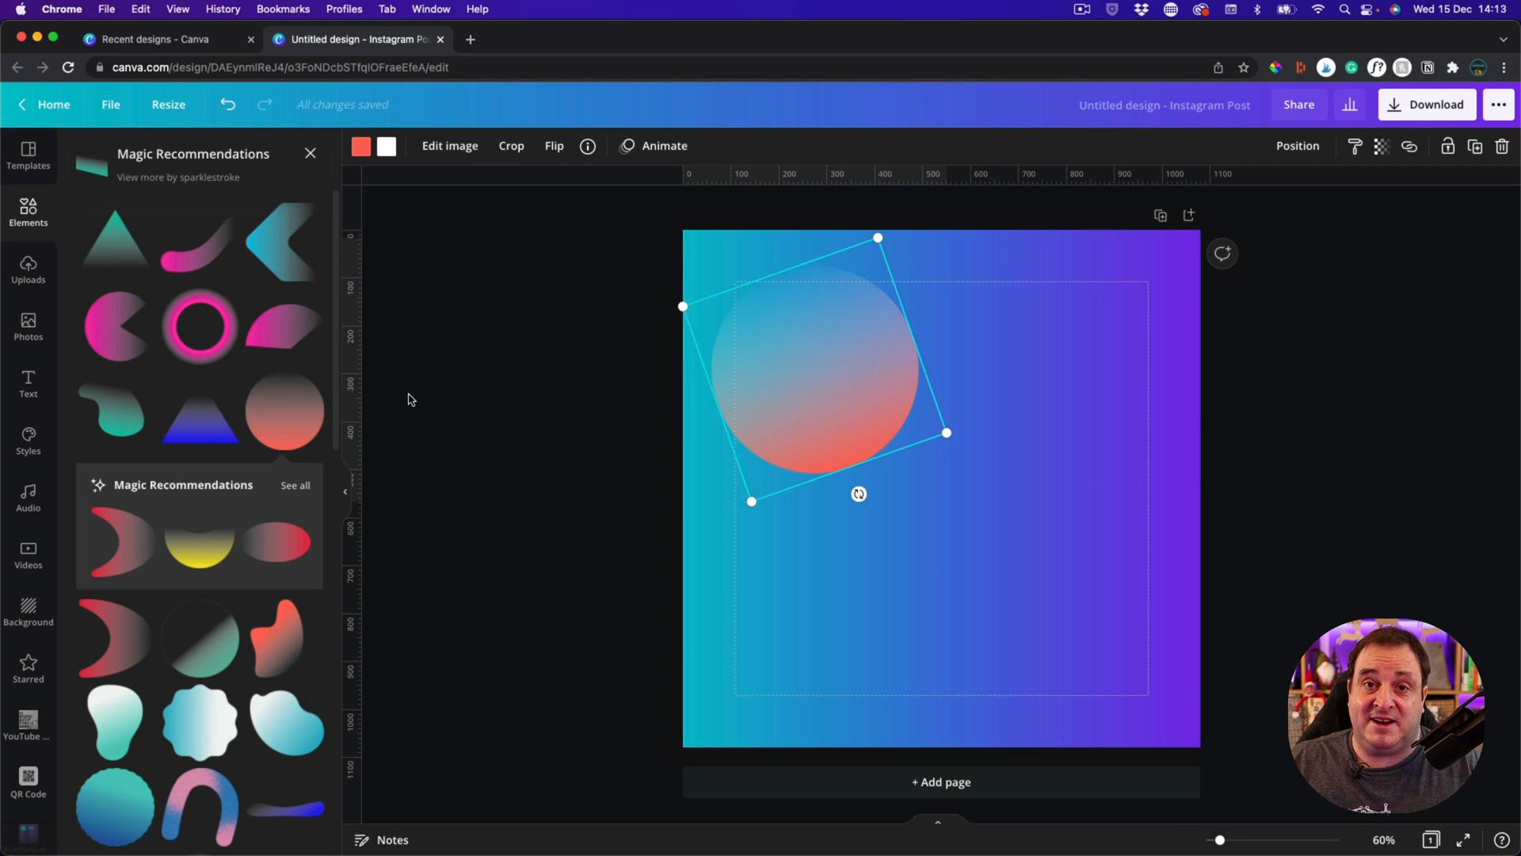